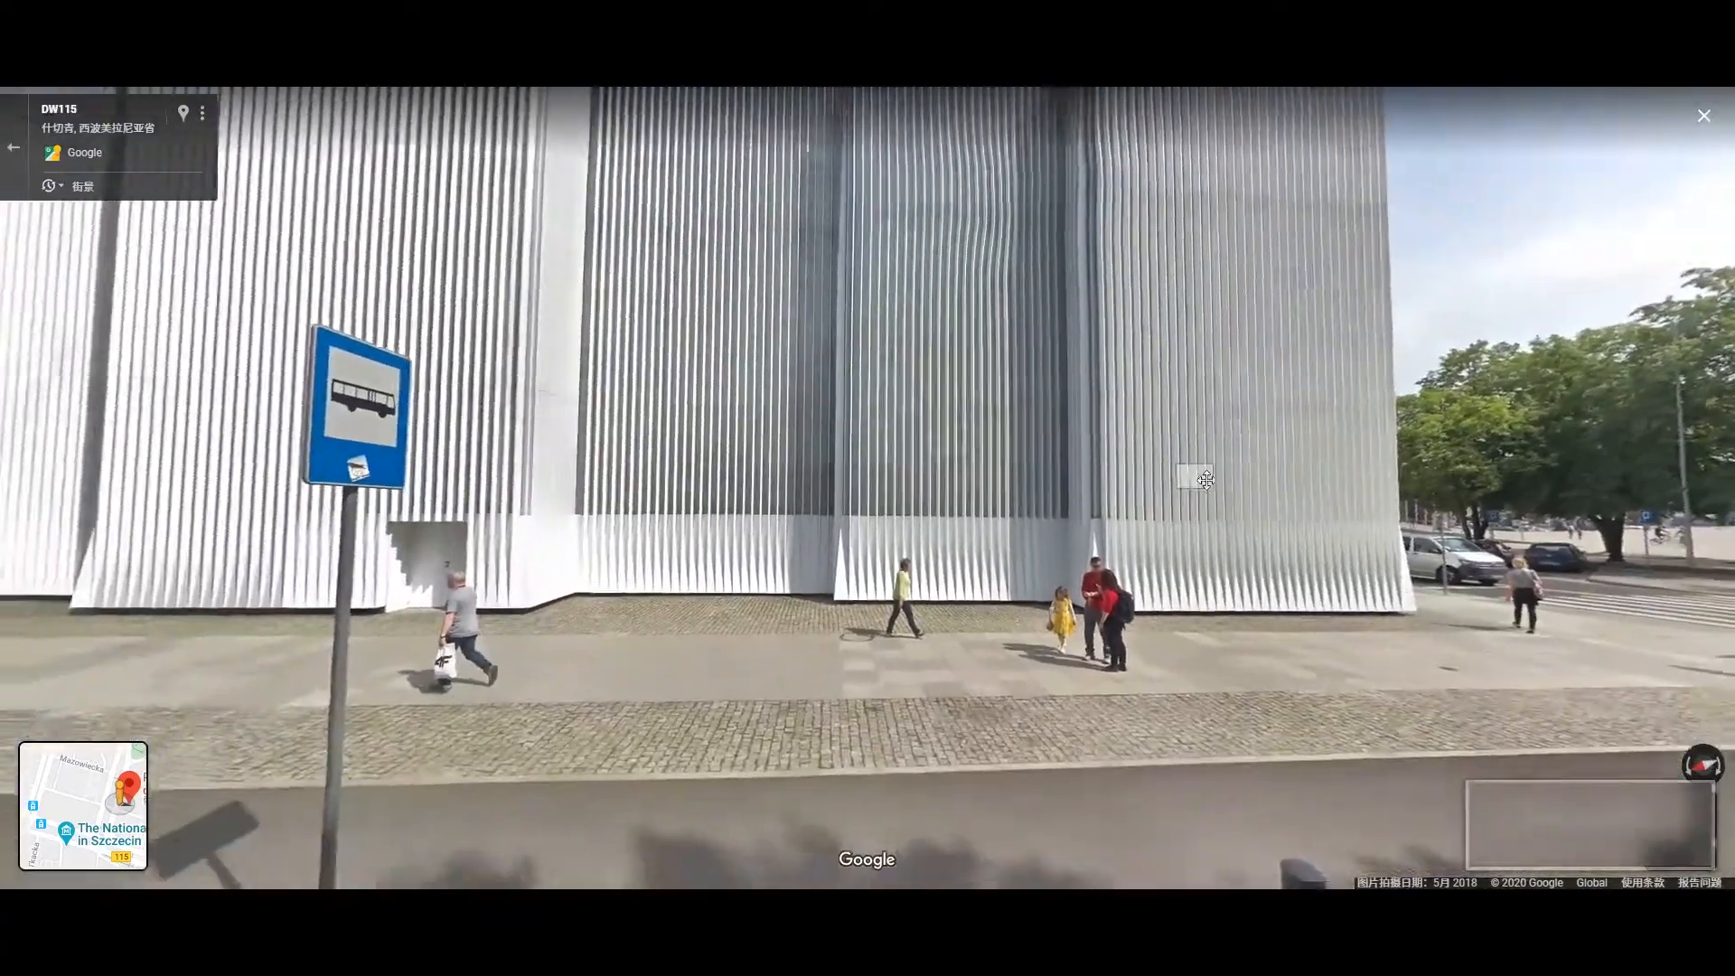
# Step: Bring up the Philharmonic Hall model on its snowy road scene tab in SketchUp
pyautogui.click(1702, 115)
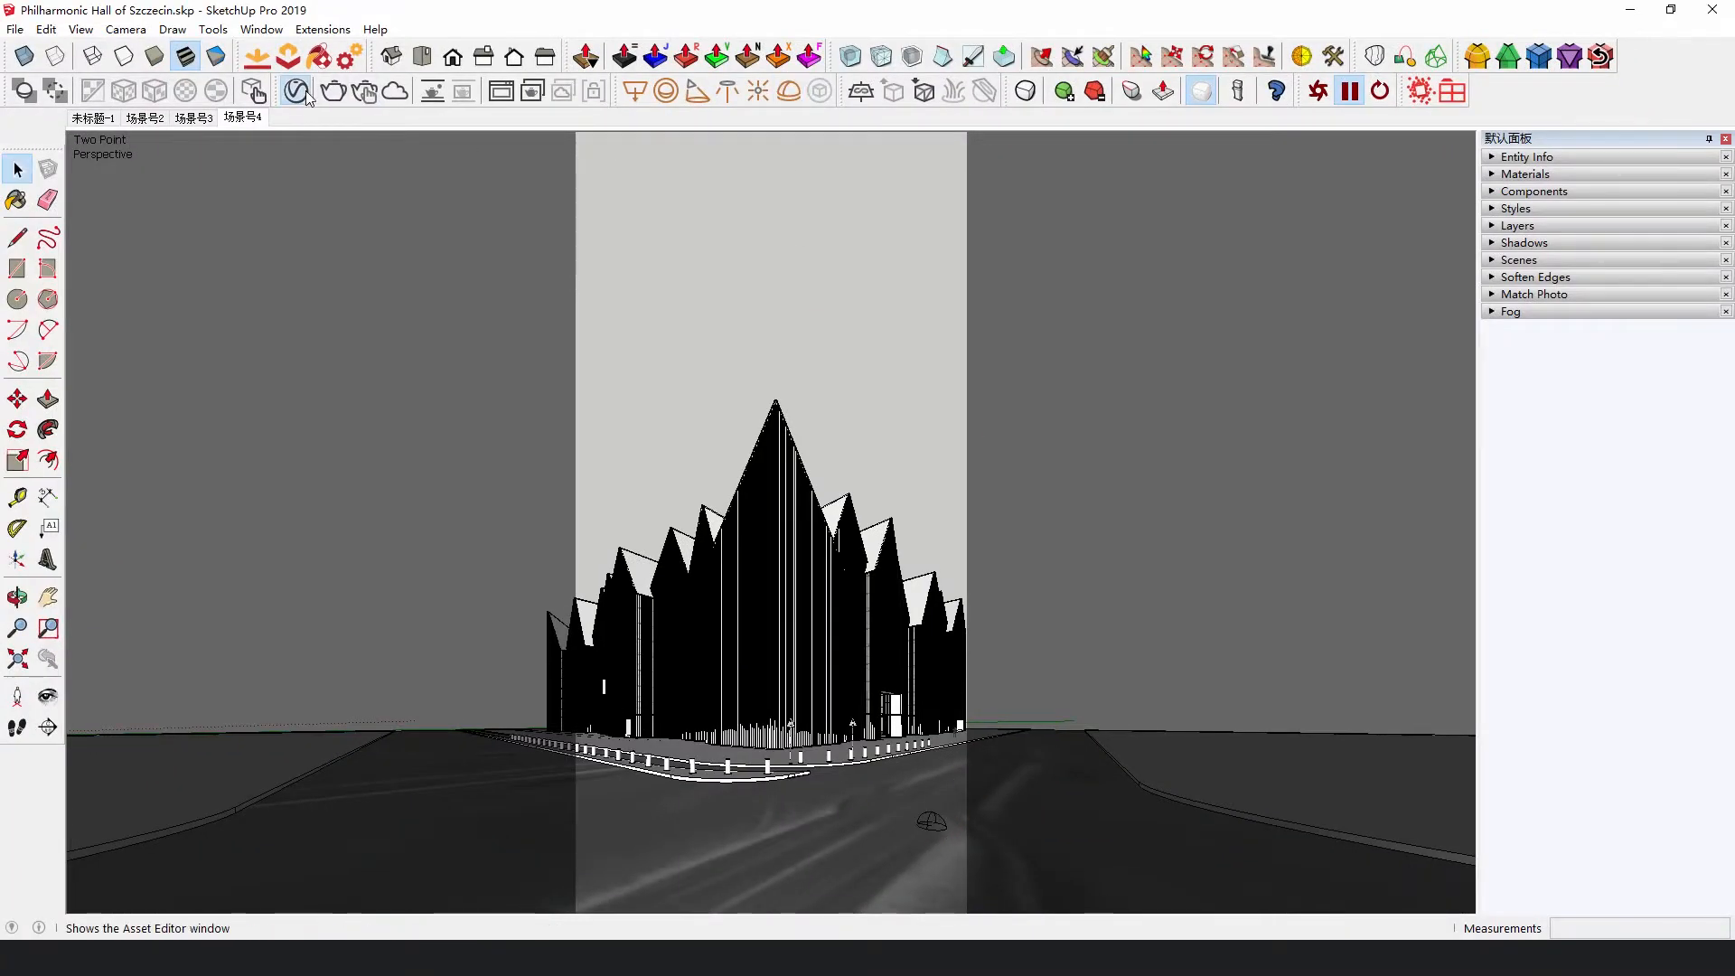
# Step: Load the 1044 Overcast Sun HDR as the dome light's sky texture in V-Ray
pyautogui.click(296, 91)
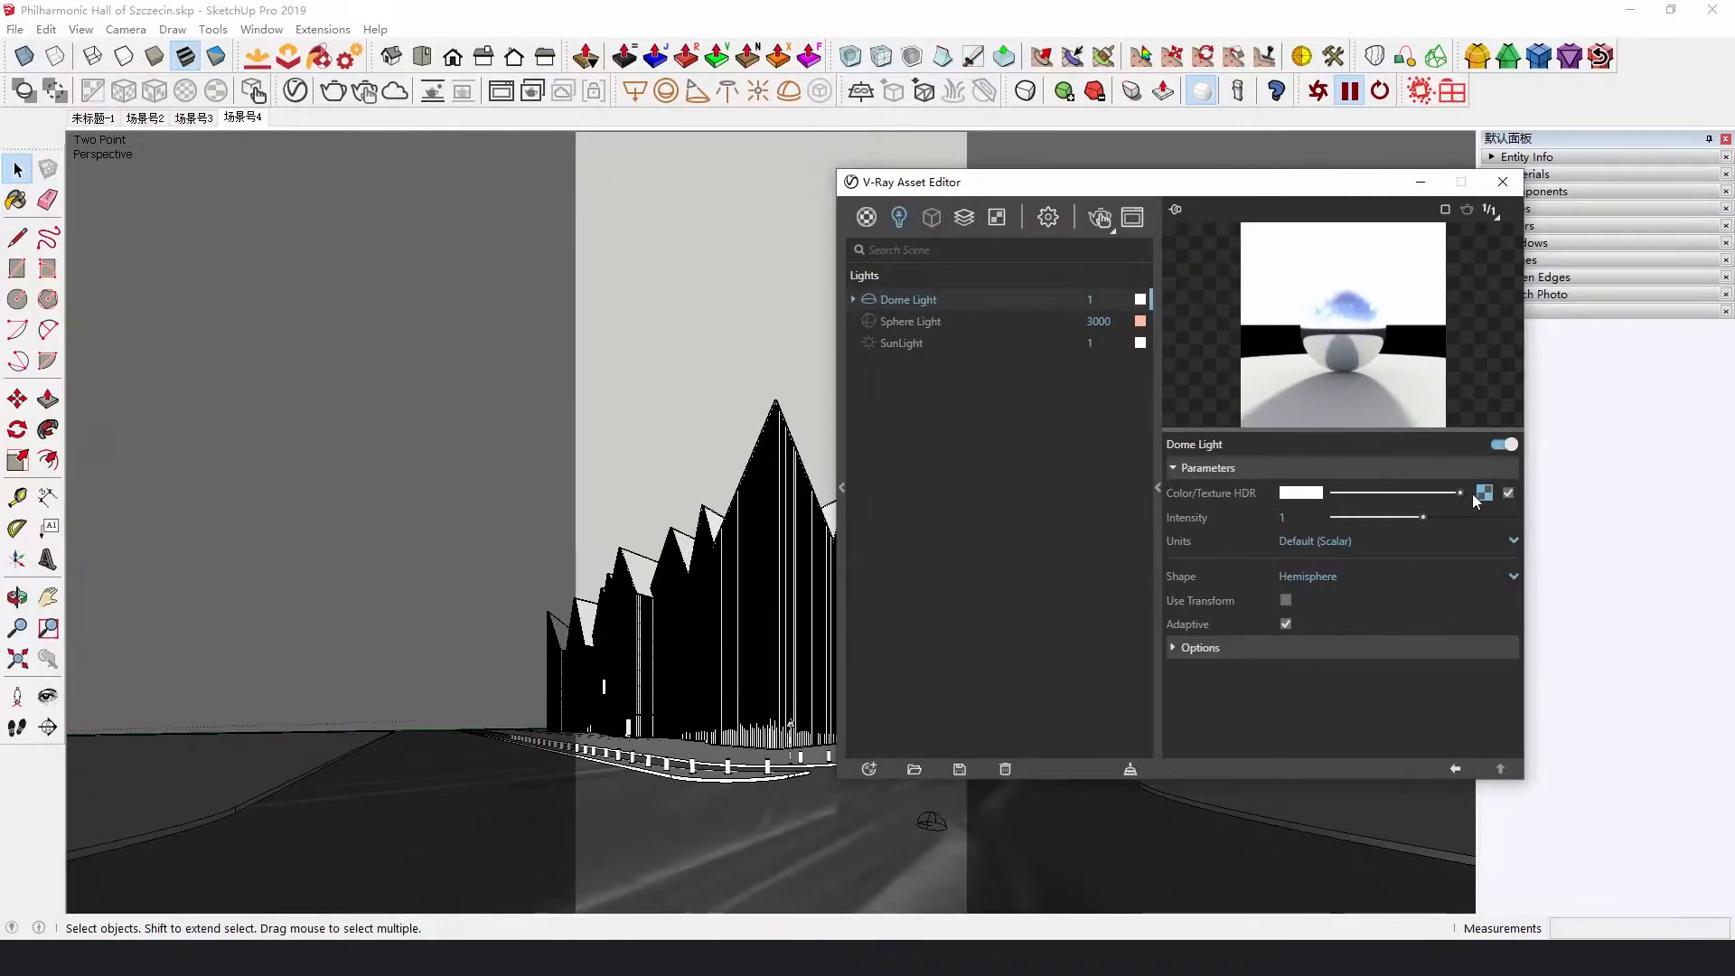
pyautogui.click(1485, 493)
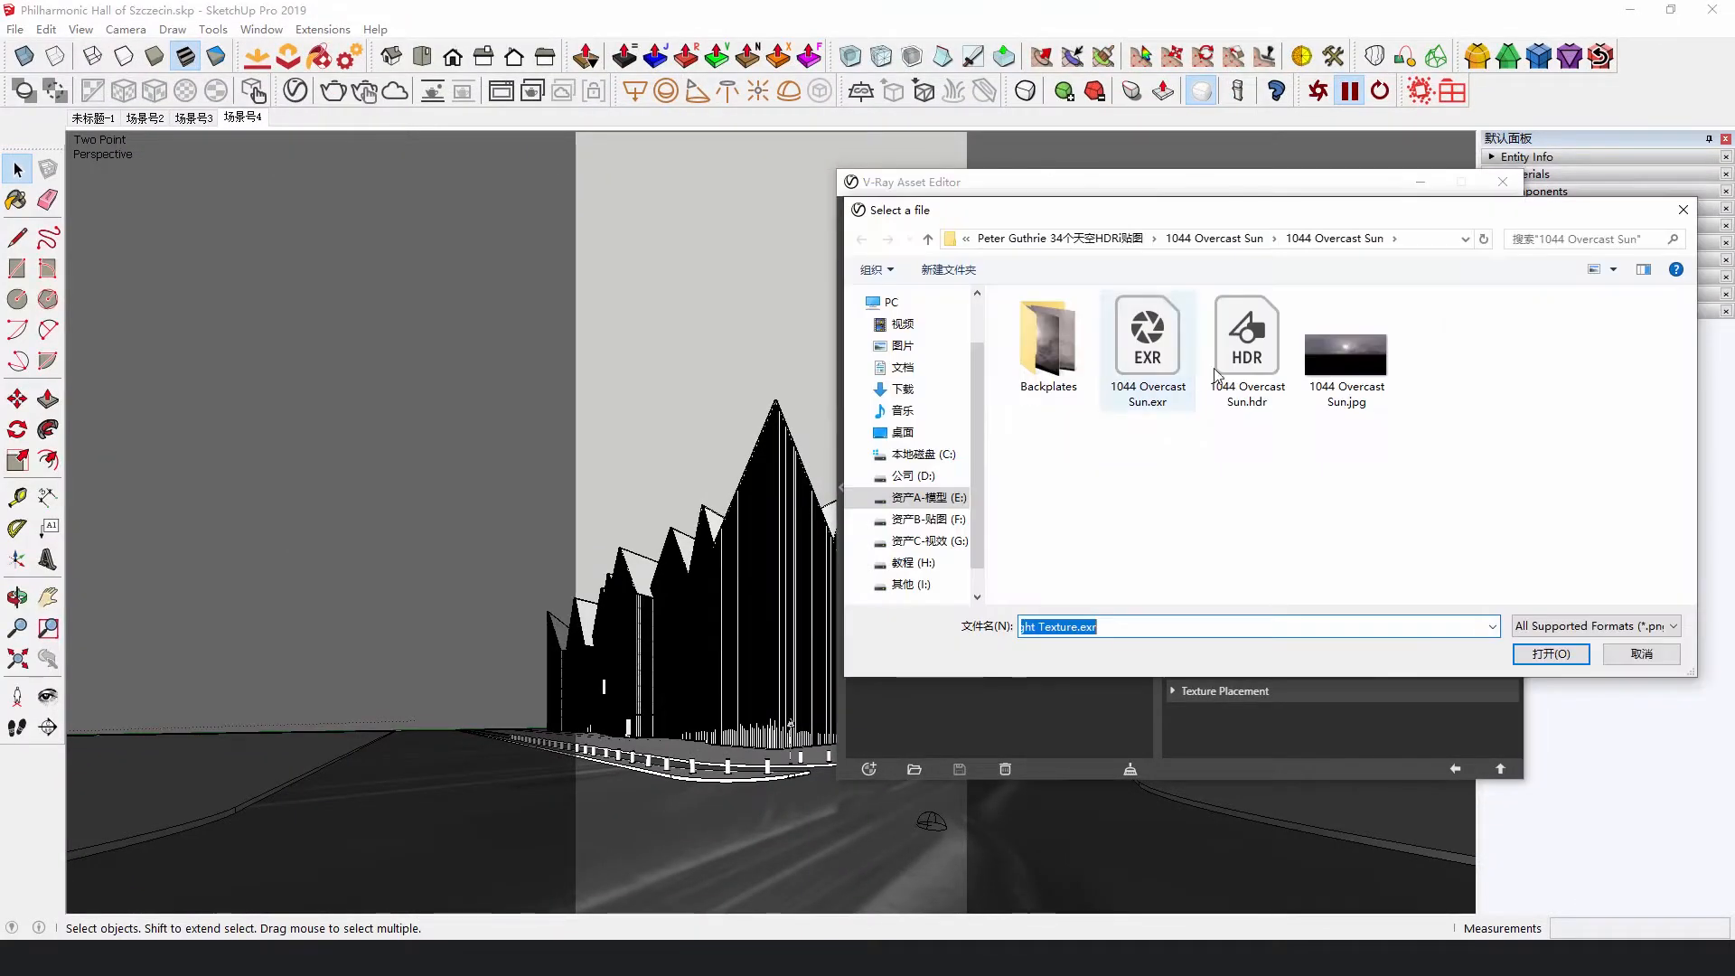
pyautogui.click(1549, 654)
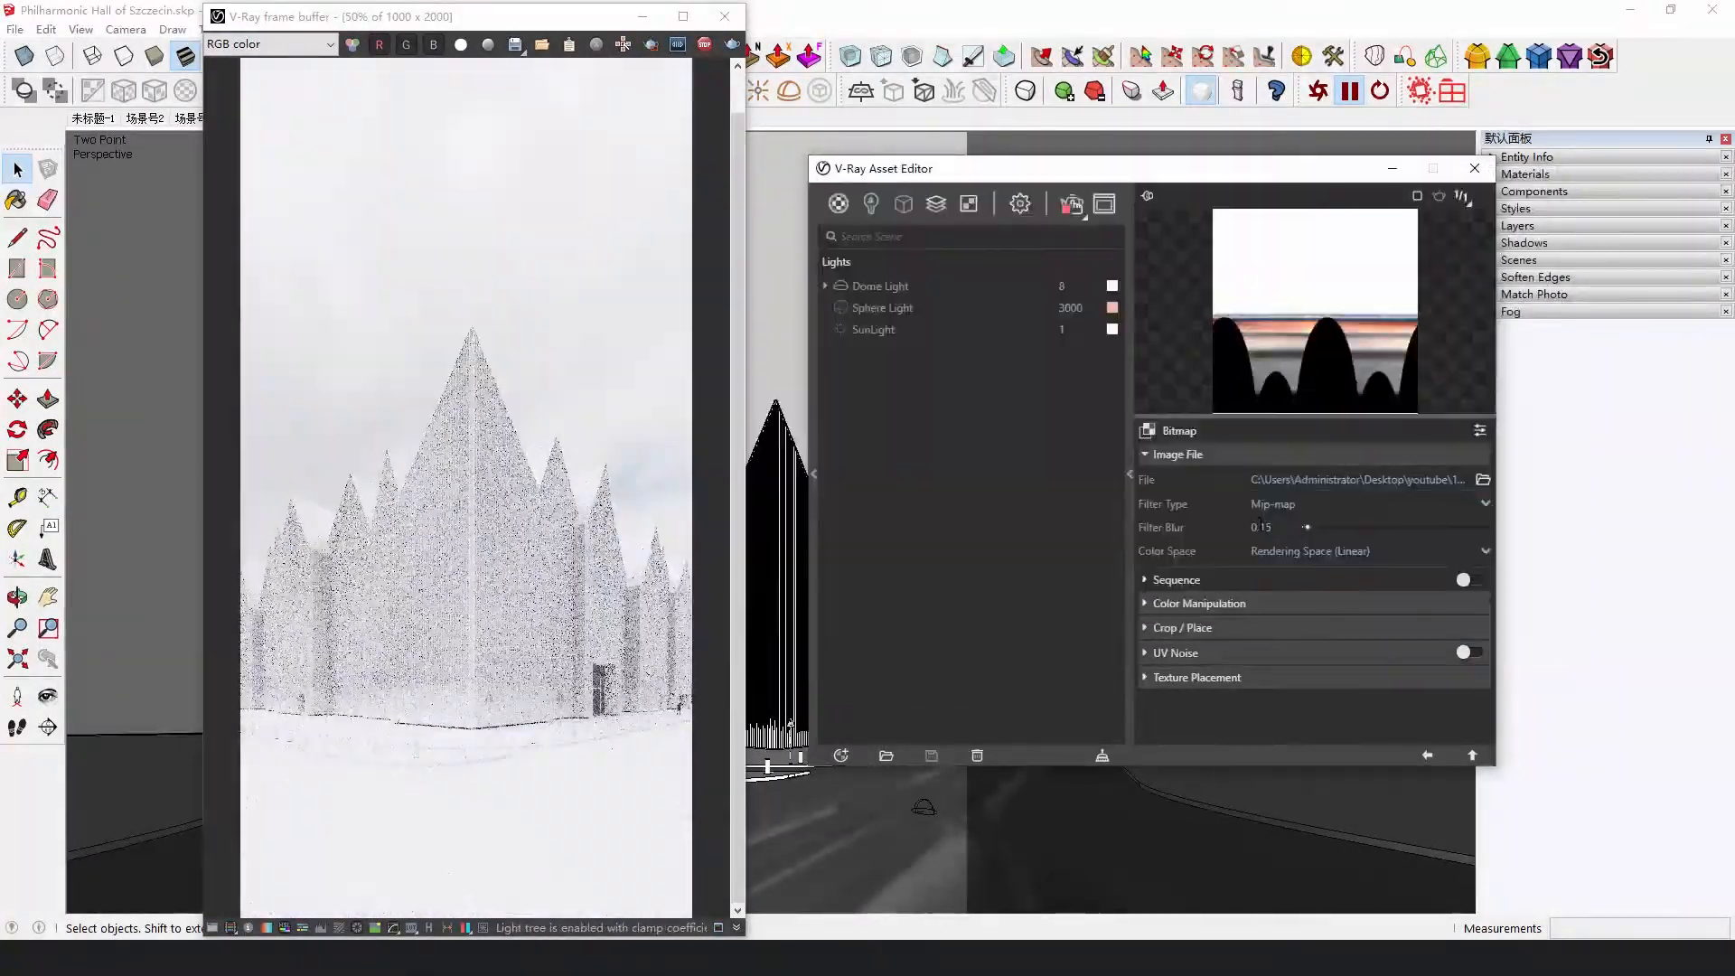
# Step: Swap the dome light's sky image for 1008 Cloudy.hdr from the youtube folder
pyautogui.click(1196, 678)
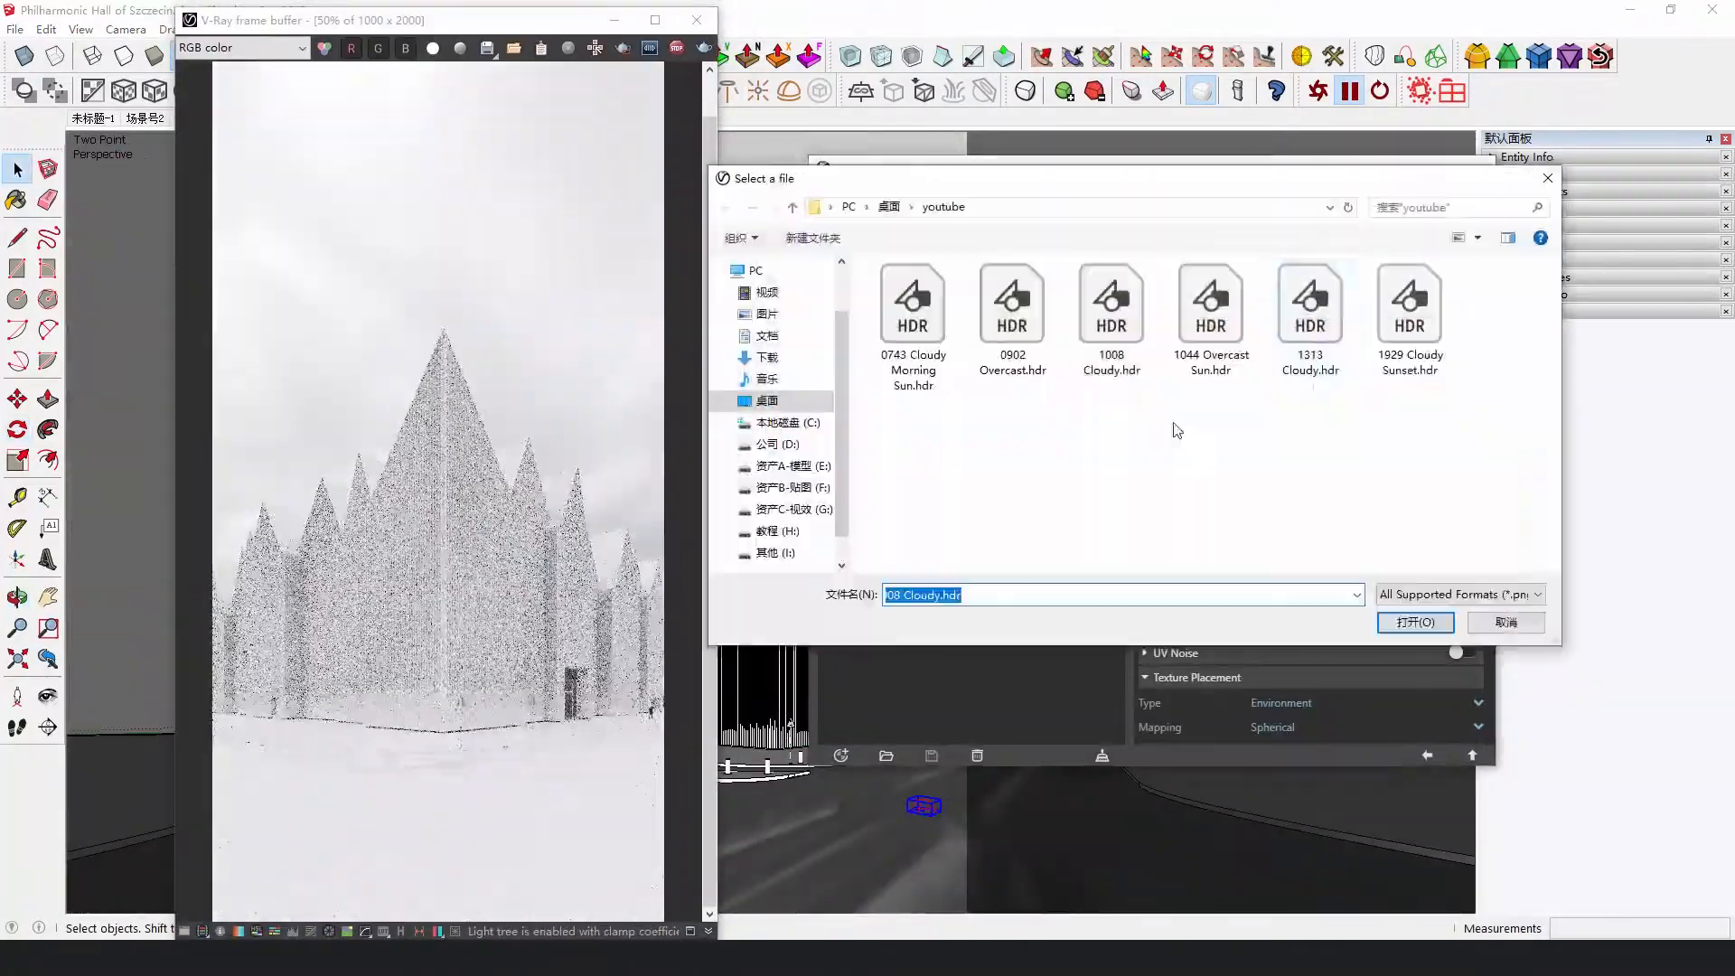
pyautogui.click(1415, 622)
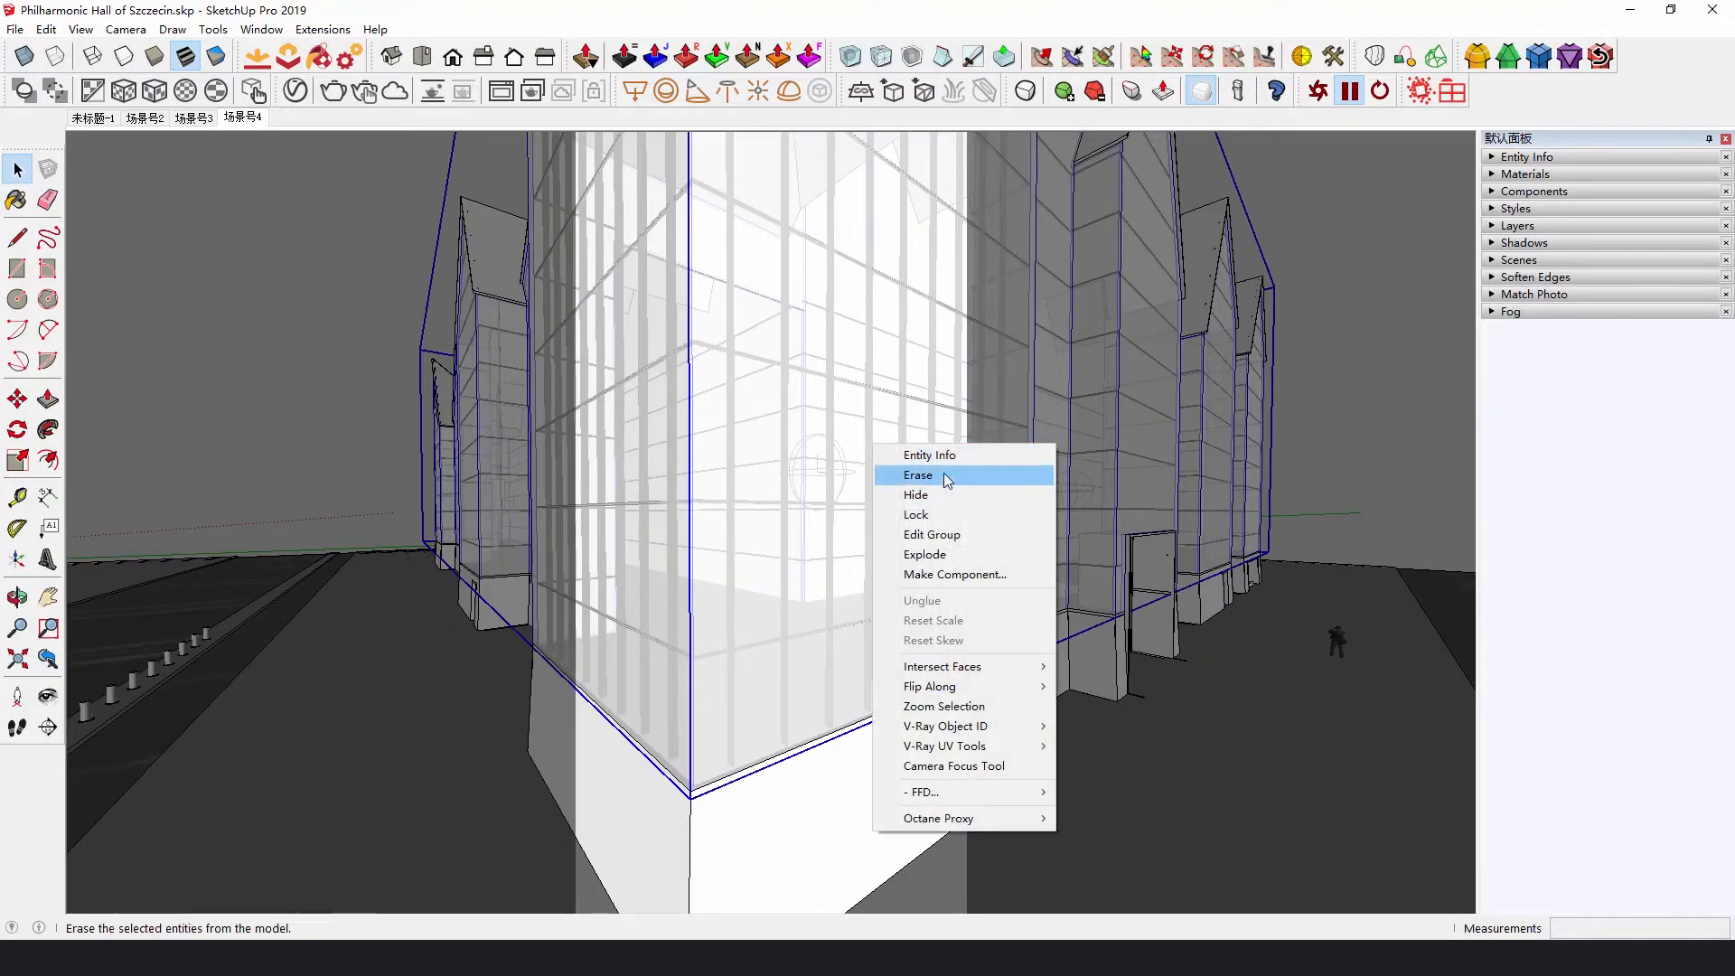
# Step: Erase the selected glass-clad building group
pyautogui.click(917, 475)
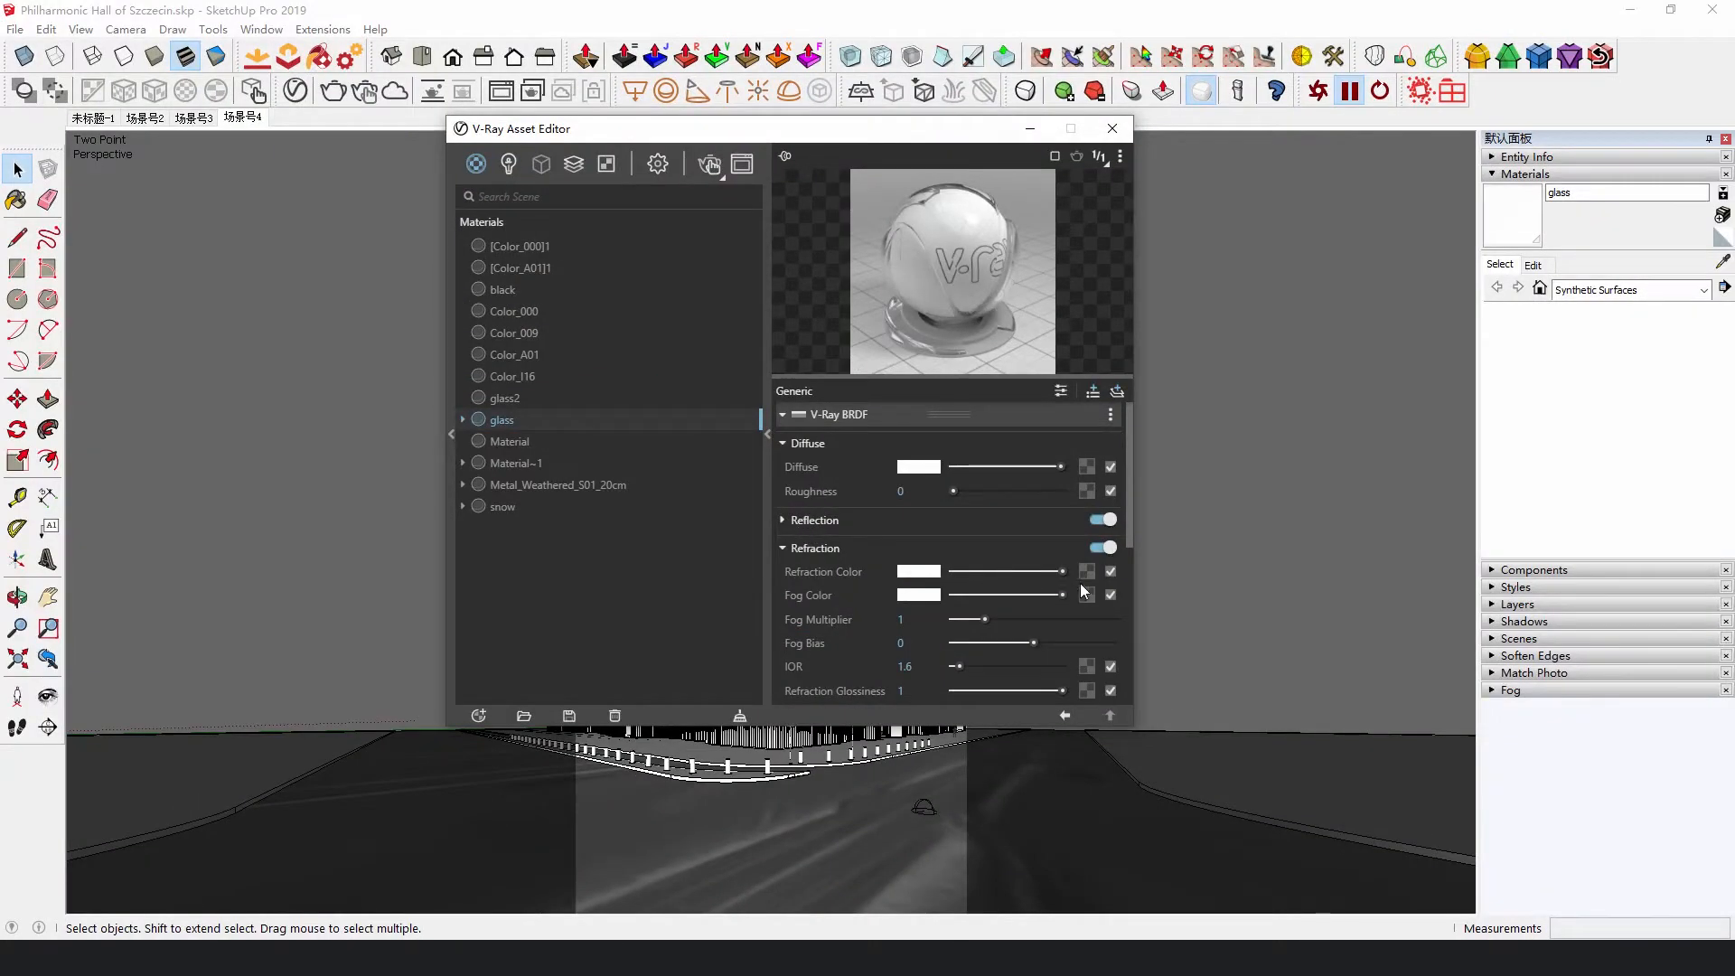
# Step: Apply the Noise A texture and set its placement repeat, trying 0.01, 0.5 and 0.05
pyautogui.click(1086, 571)
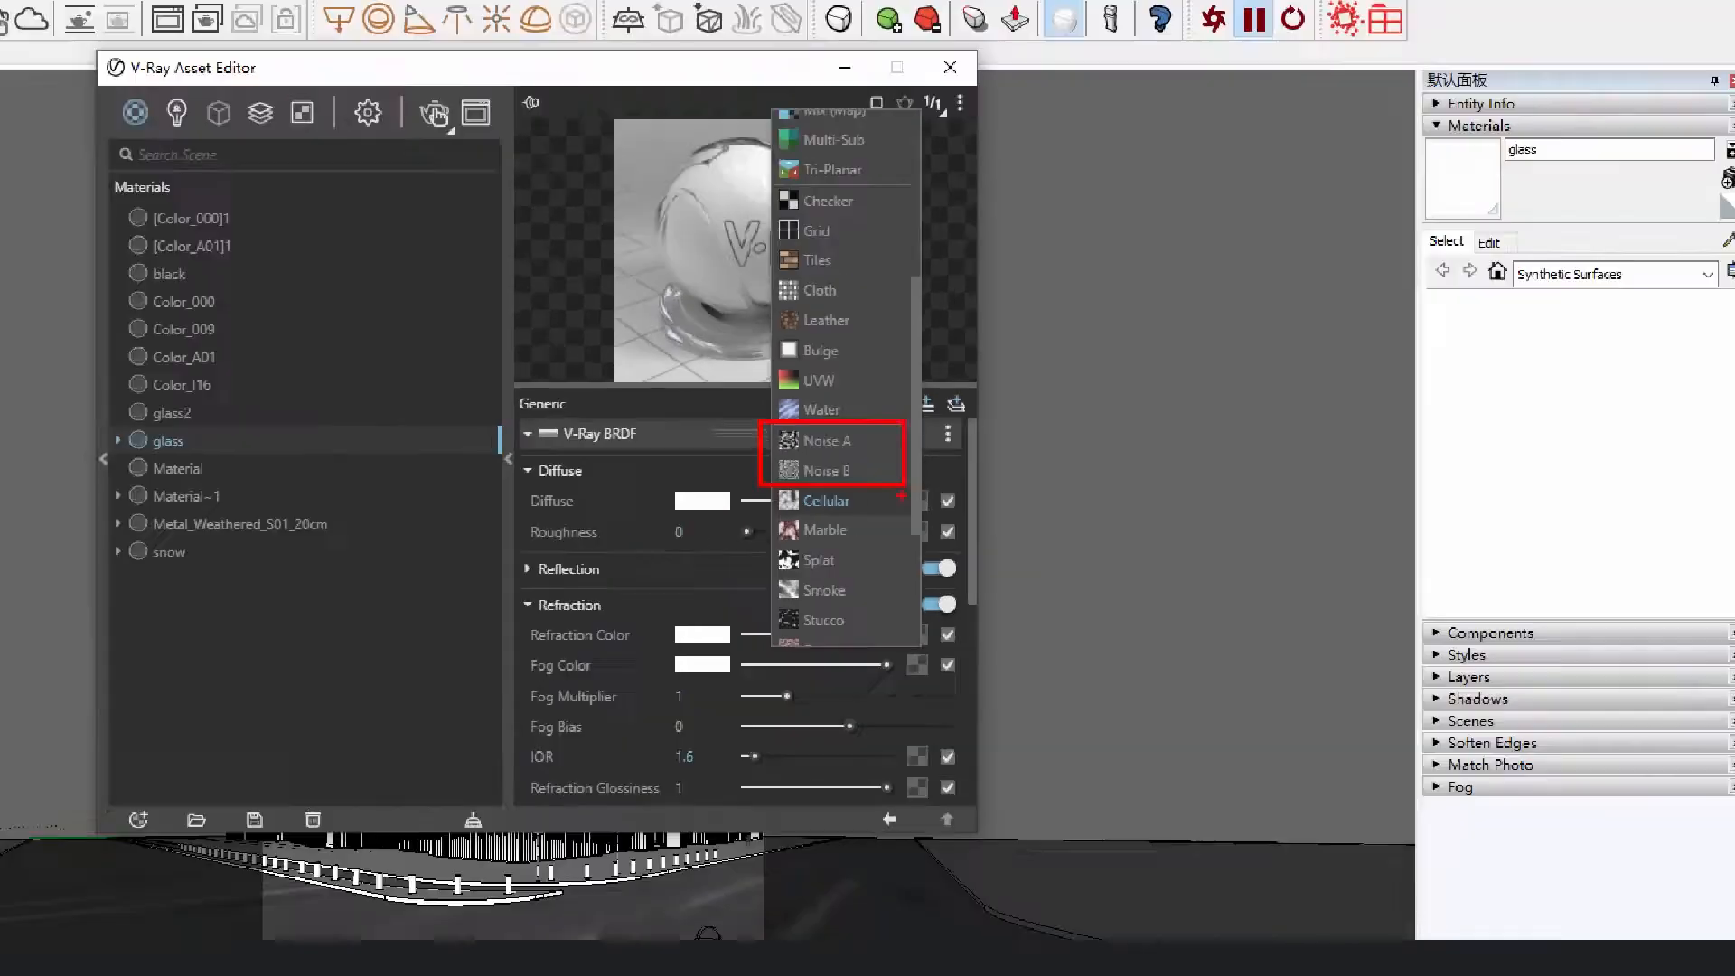
pyautogui.click(828, 440)
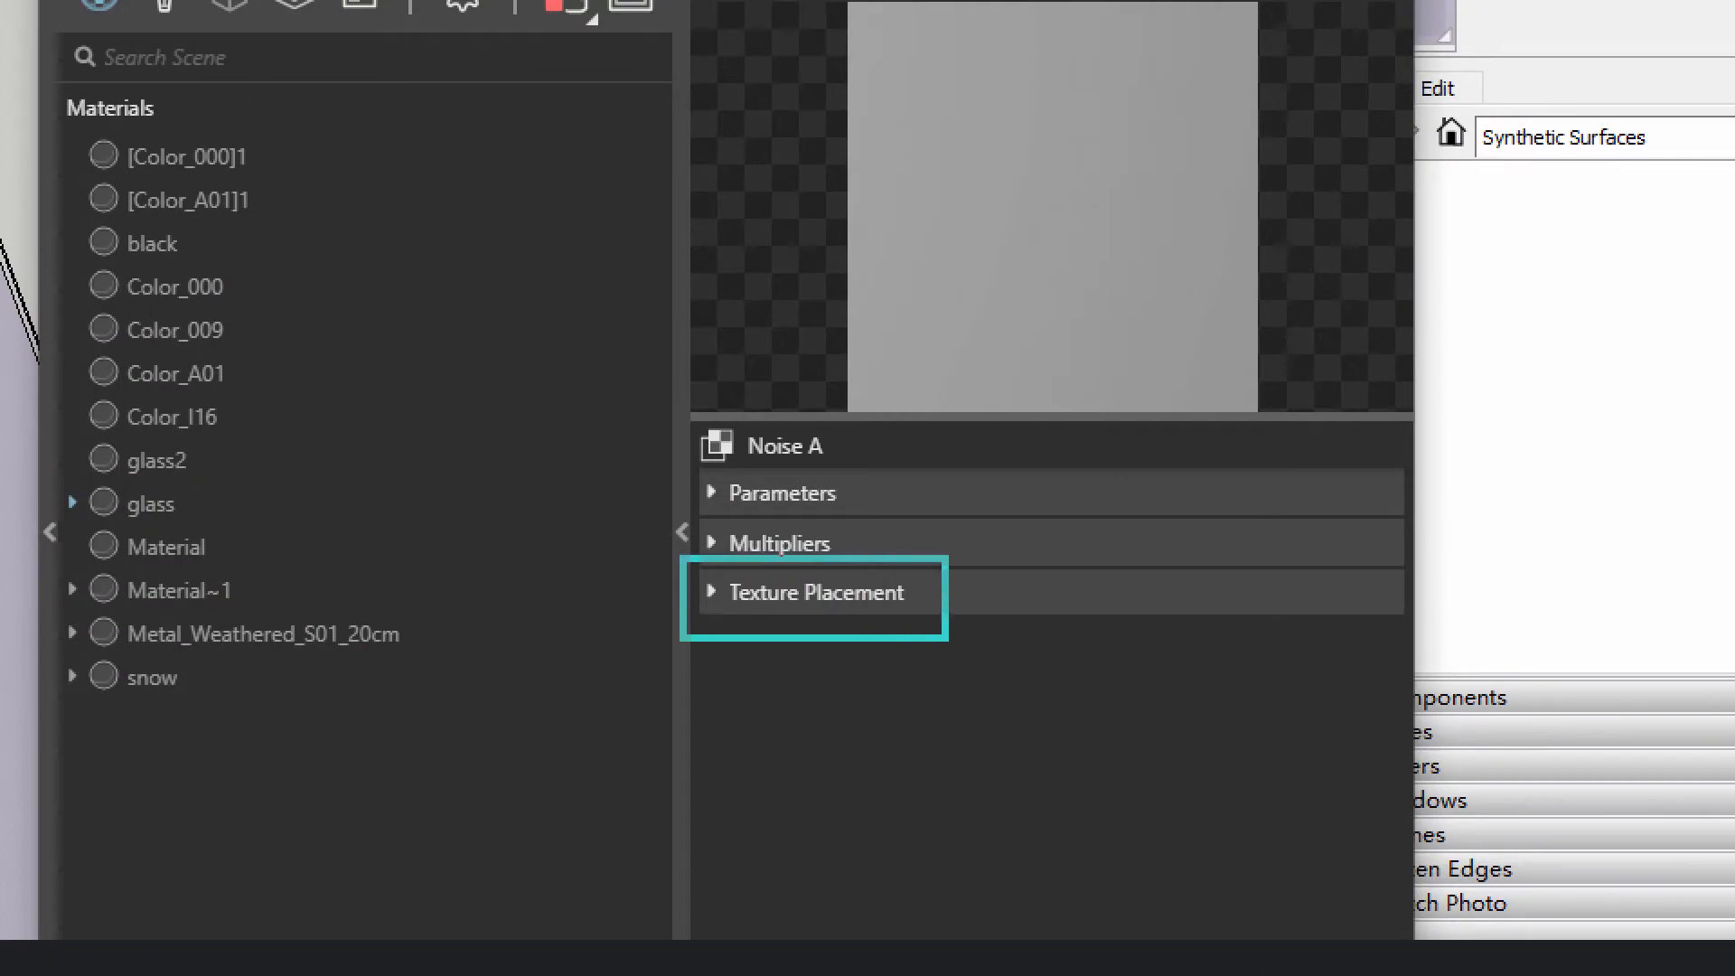
pyautogui.click(813, 592)
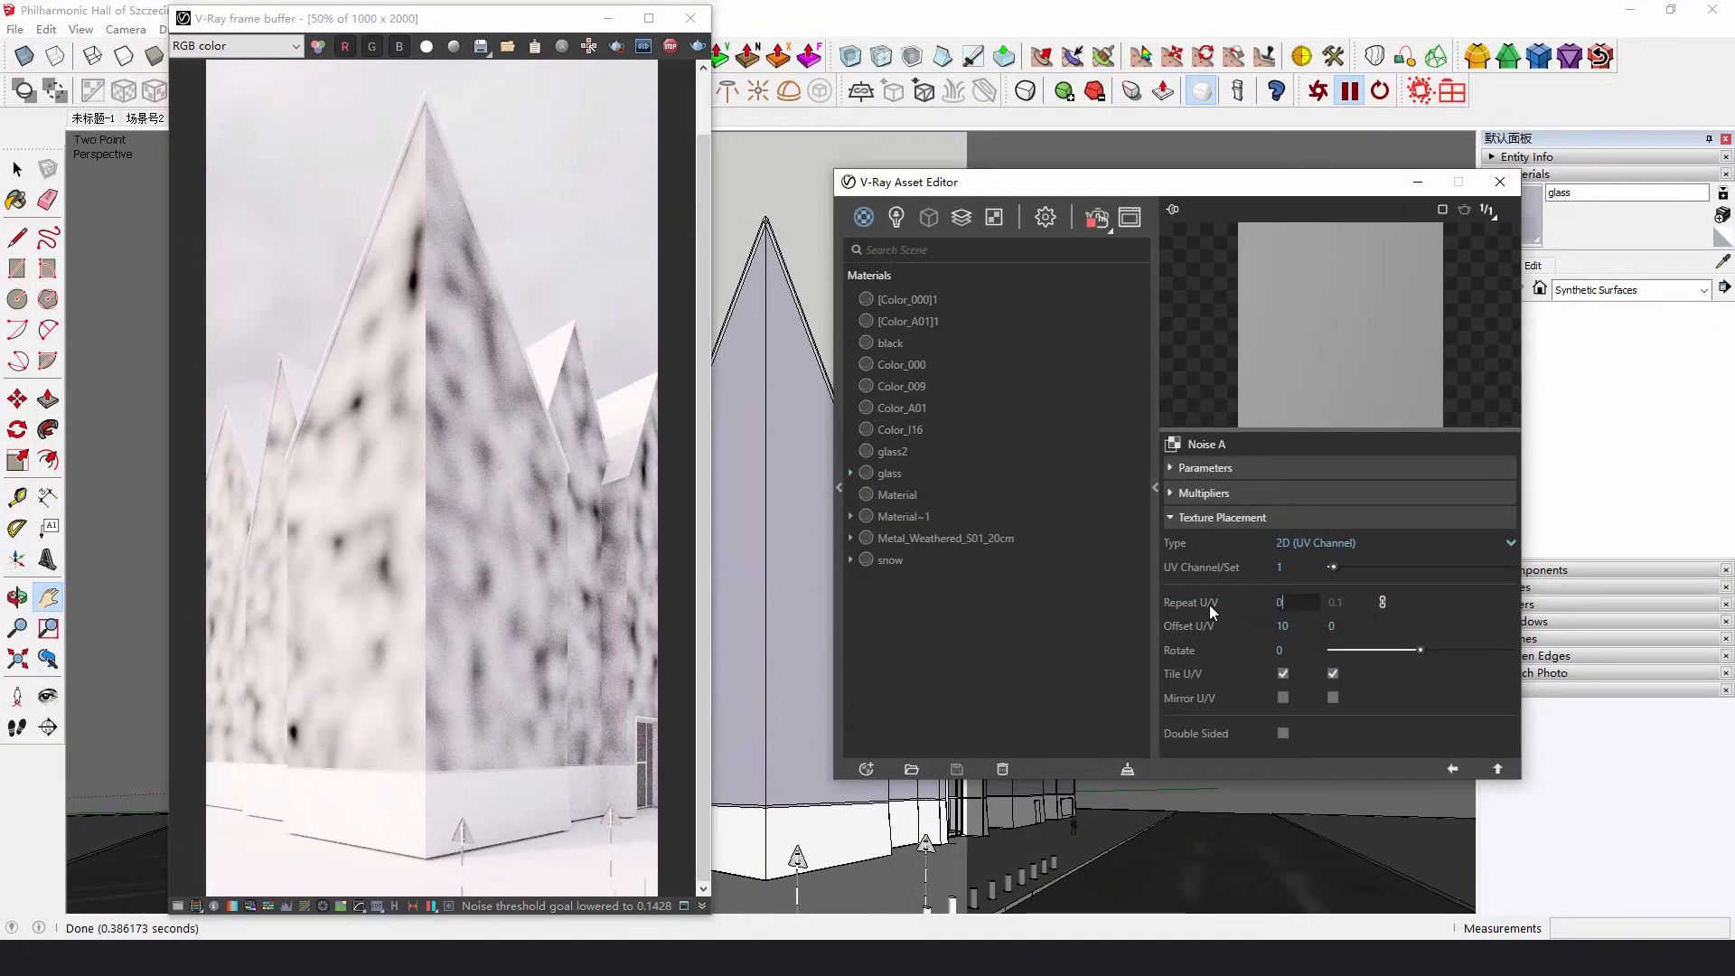
pyautogui.write('0.01')
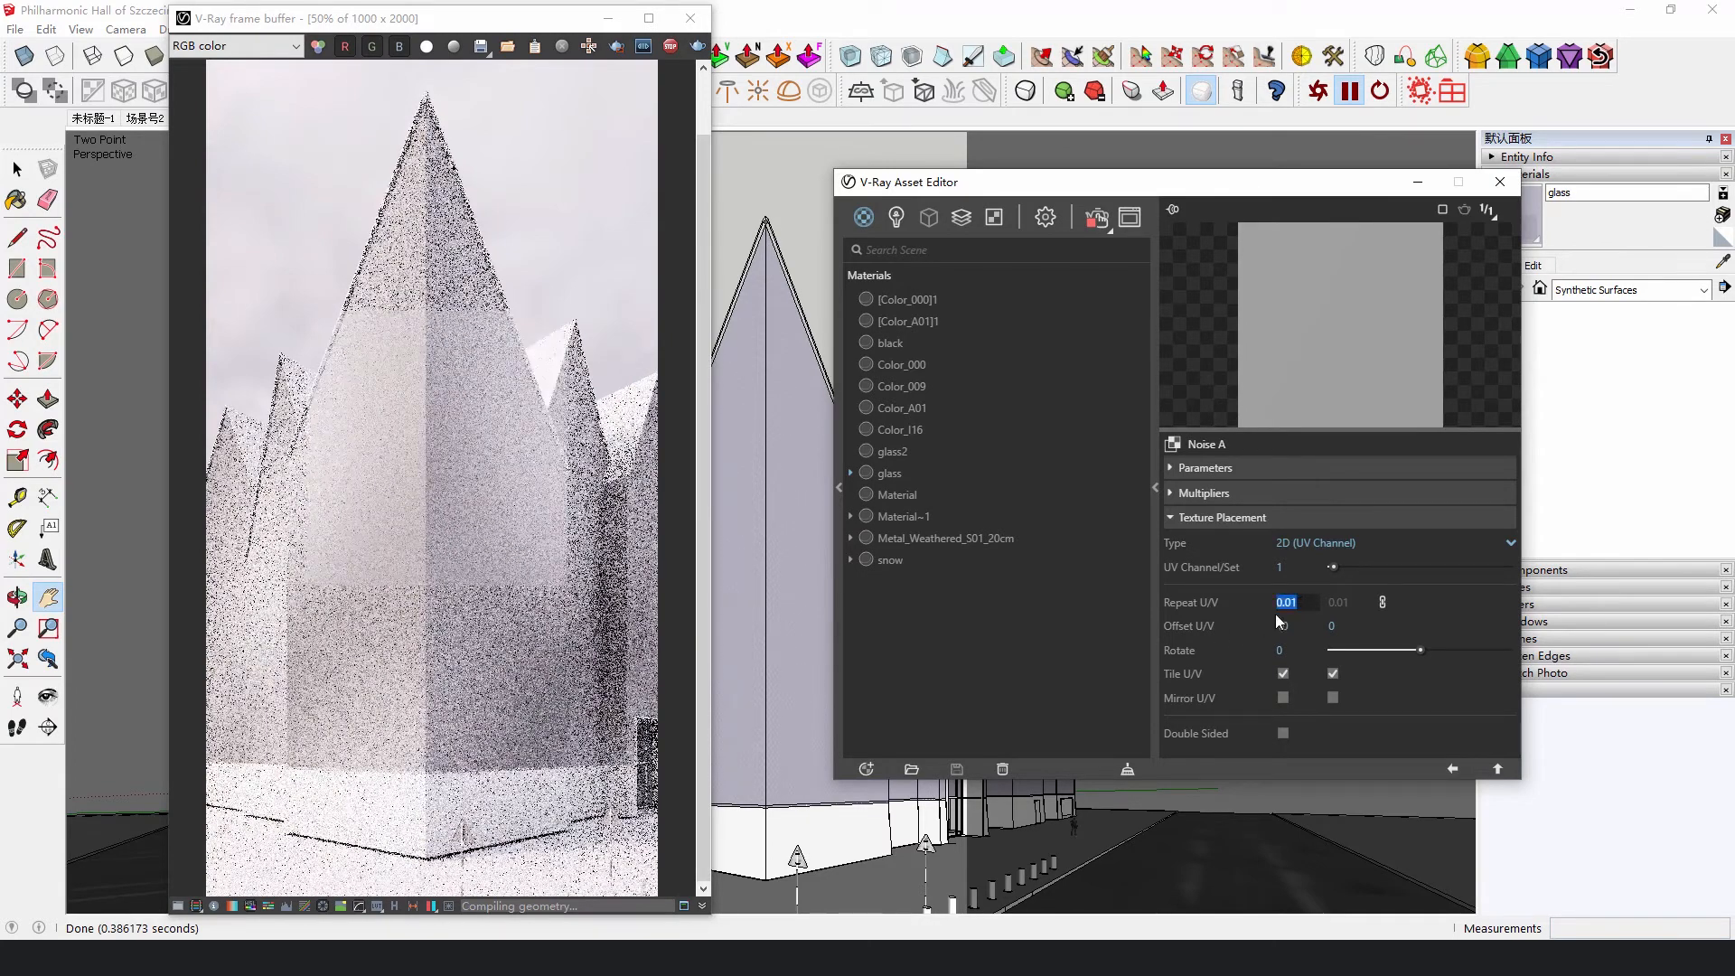
pyautogui.write('0.5')
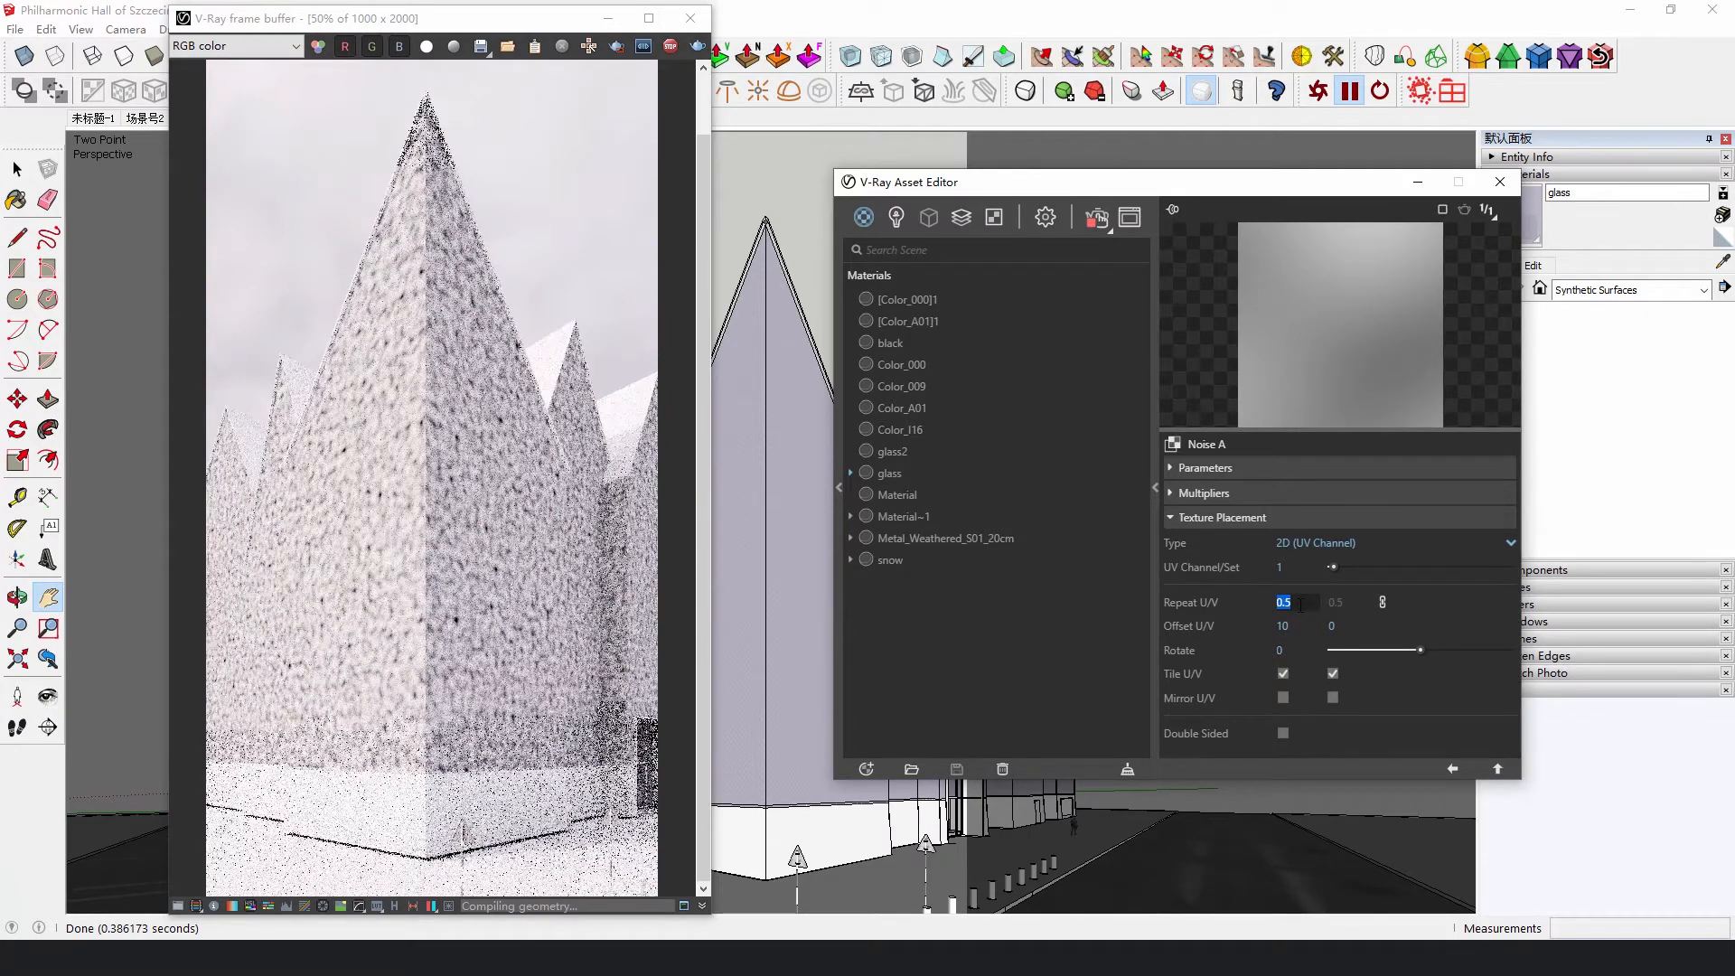
pyautogui.write('0.05')
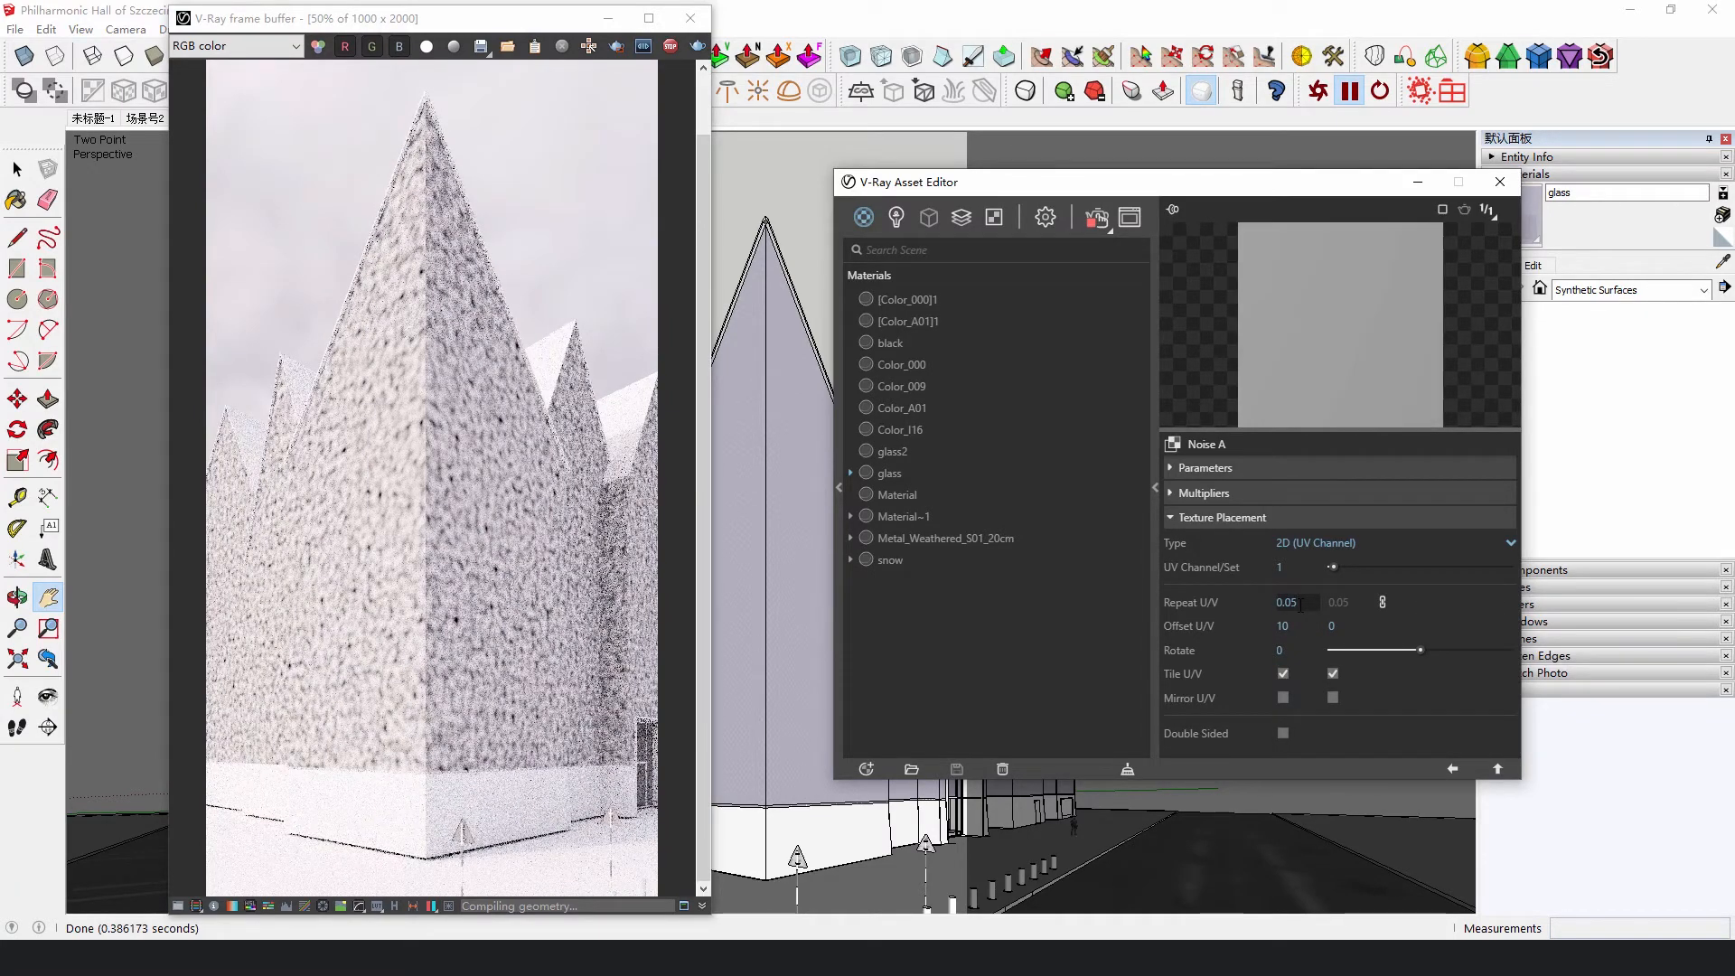
# Step: Start a V-Ray Interactive render and shrink the noise texture repeat to 0.01
pyautogui.click(1096, 217)
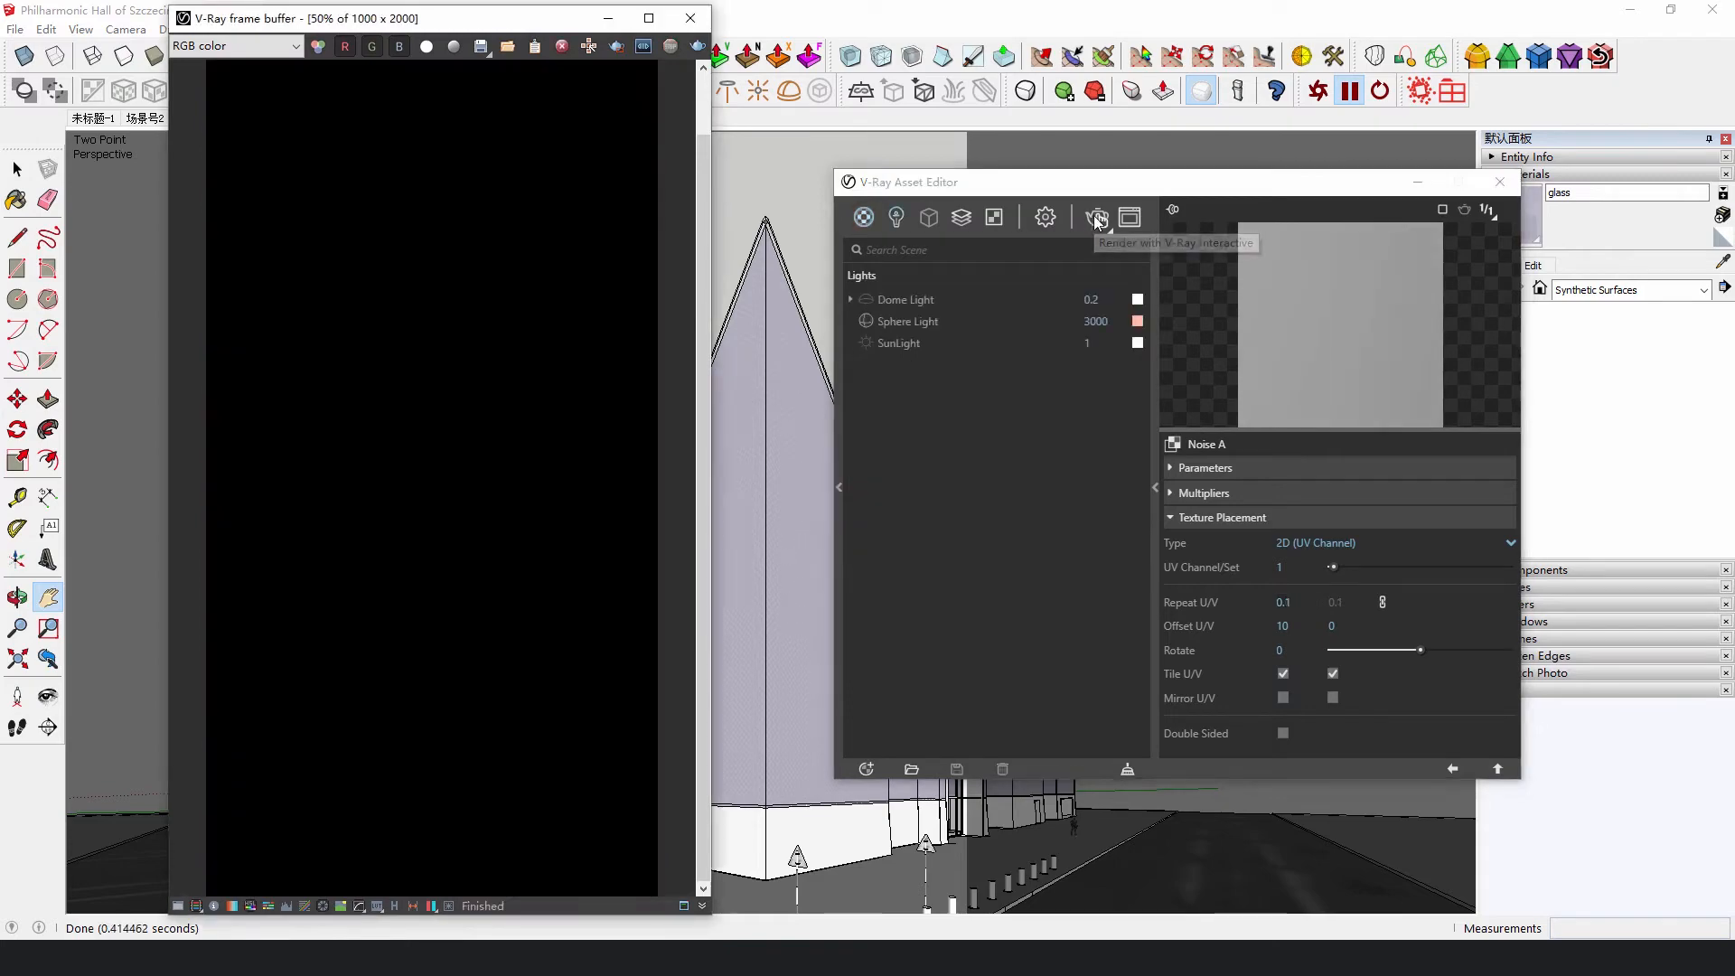
pyautogui.click(1097, 216)
pyautogui.write('0.05')
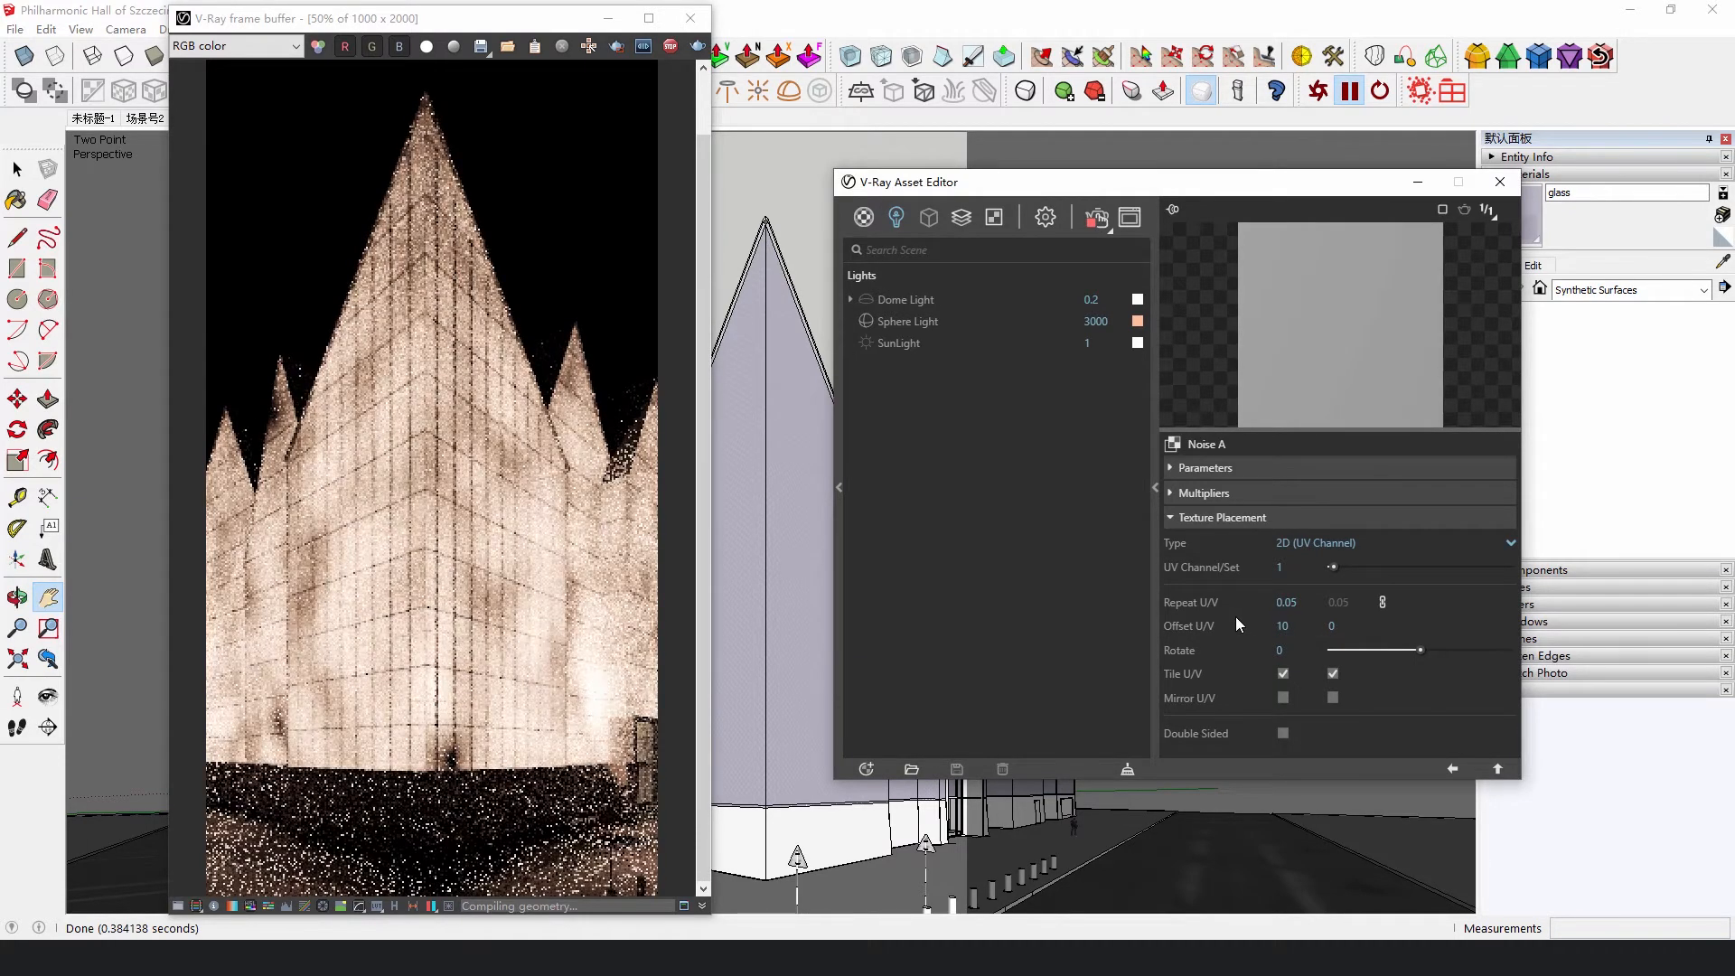
pyautogui.tripleClick(1286, 602)
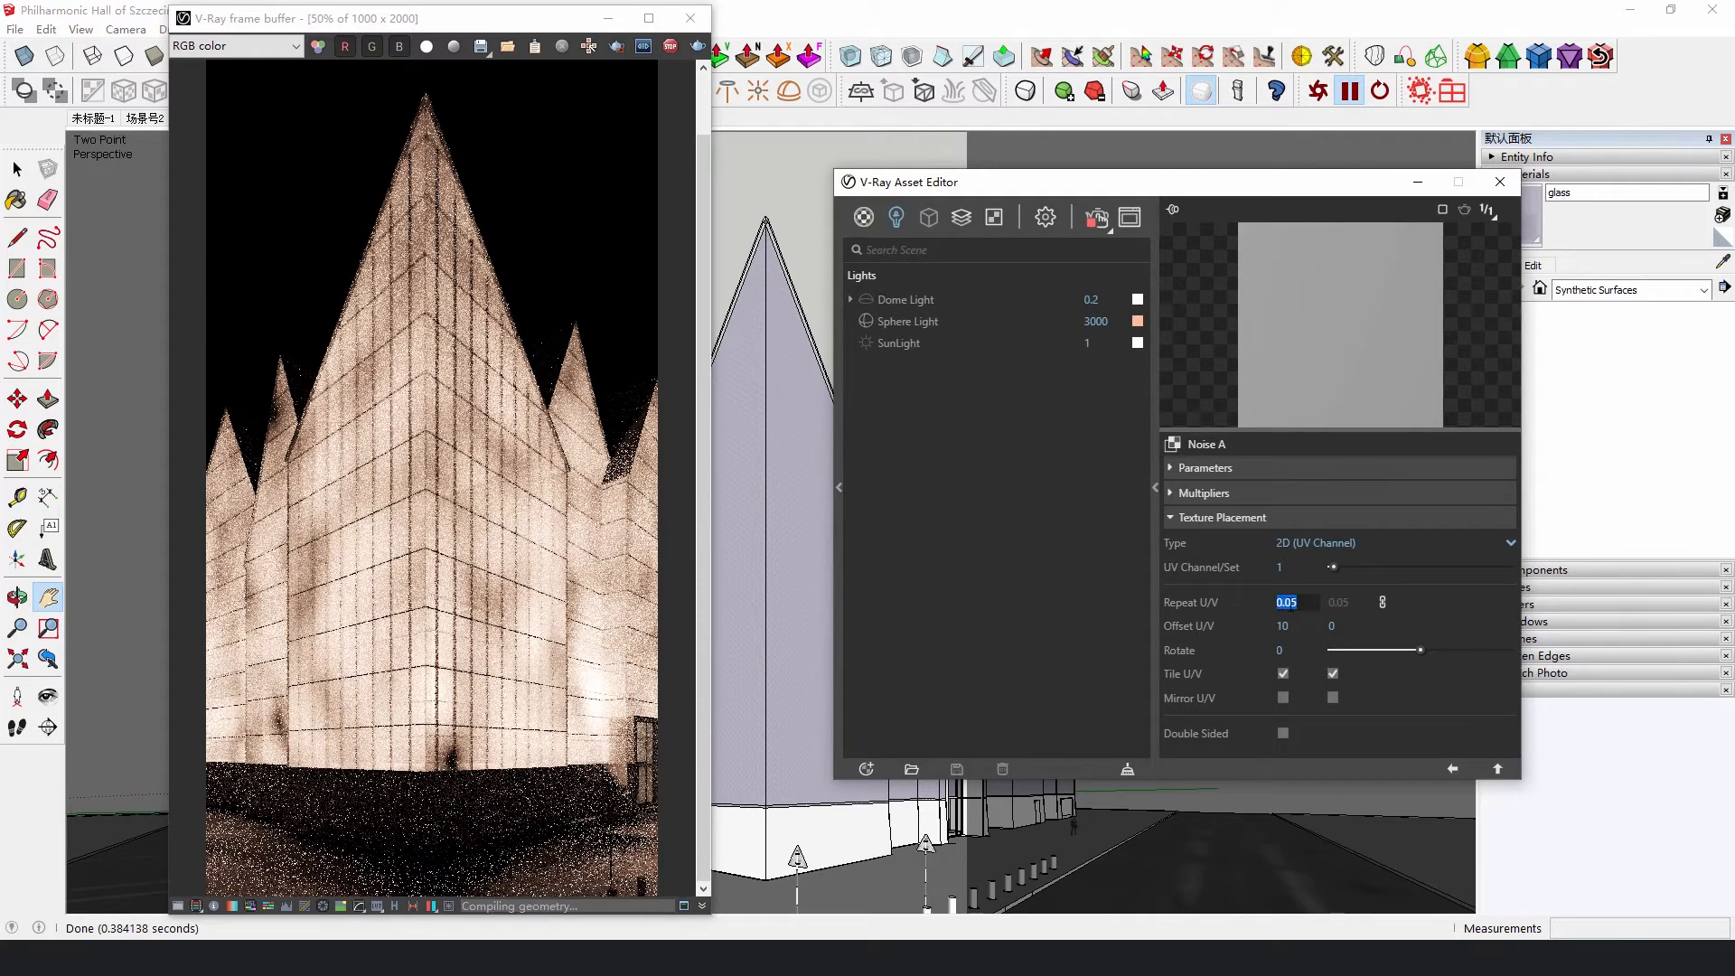
pyautogui.write('0.01')
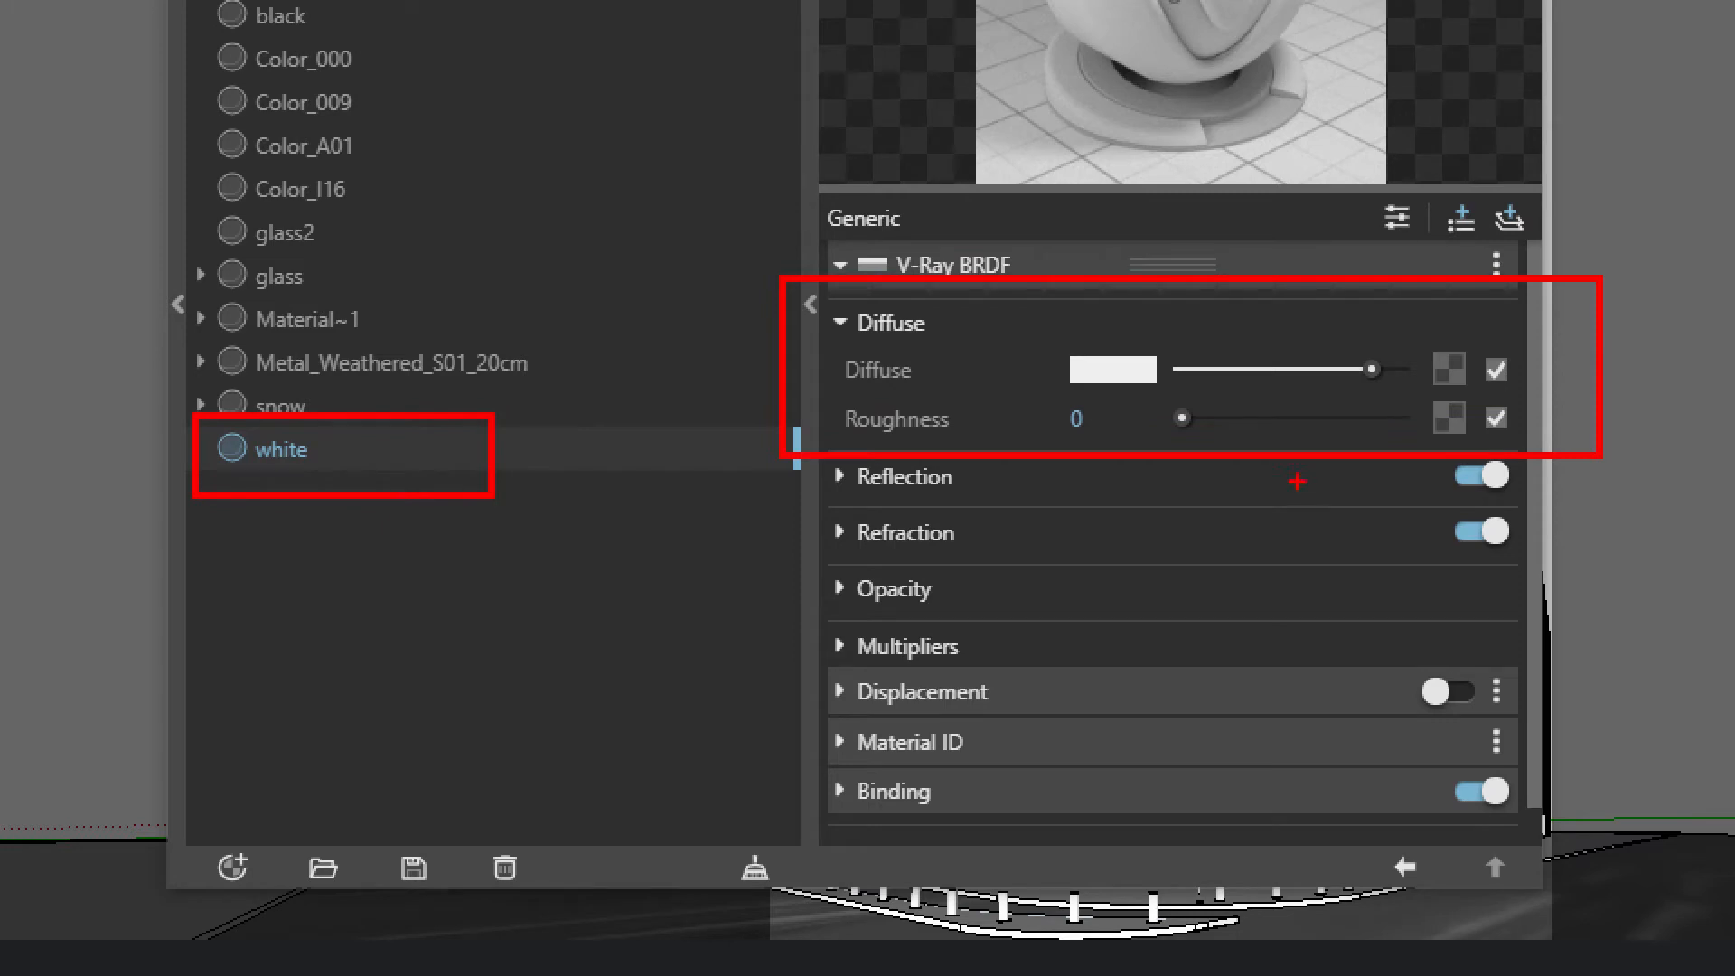
pyautogui.moveTo(1266, 468)
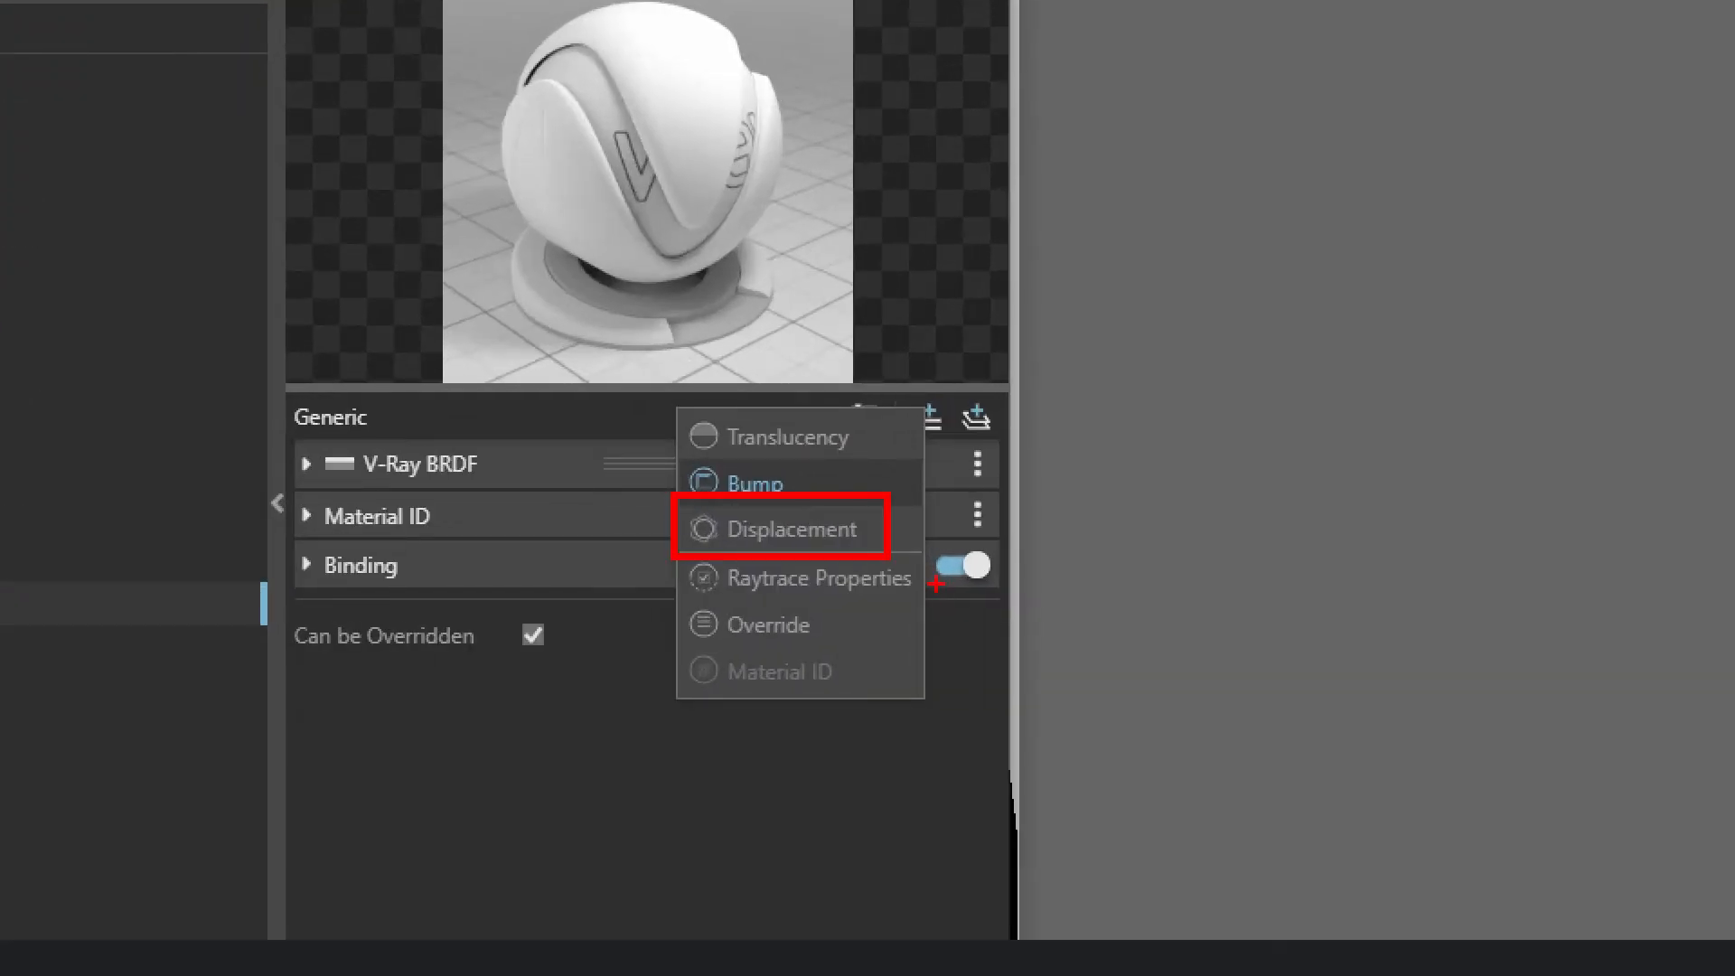
# Step: Give the snow material 2D displacement from Hostel-IMAGE-17.jpg with amount 1
pyautogui.click(785, 528)
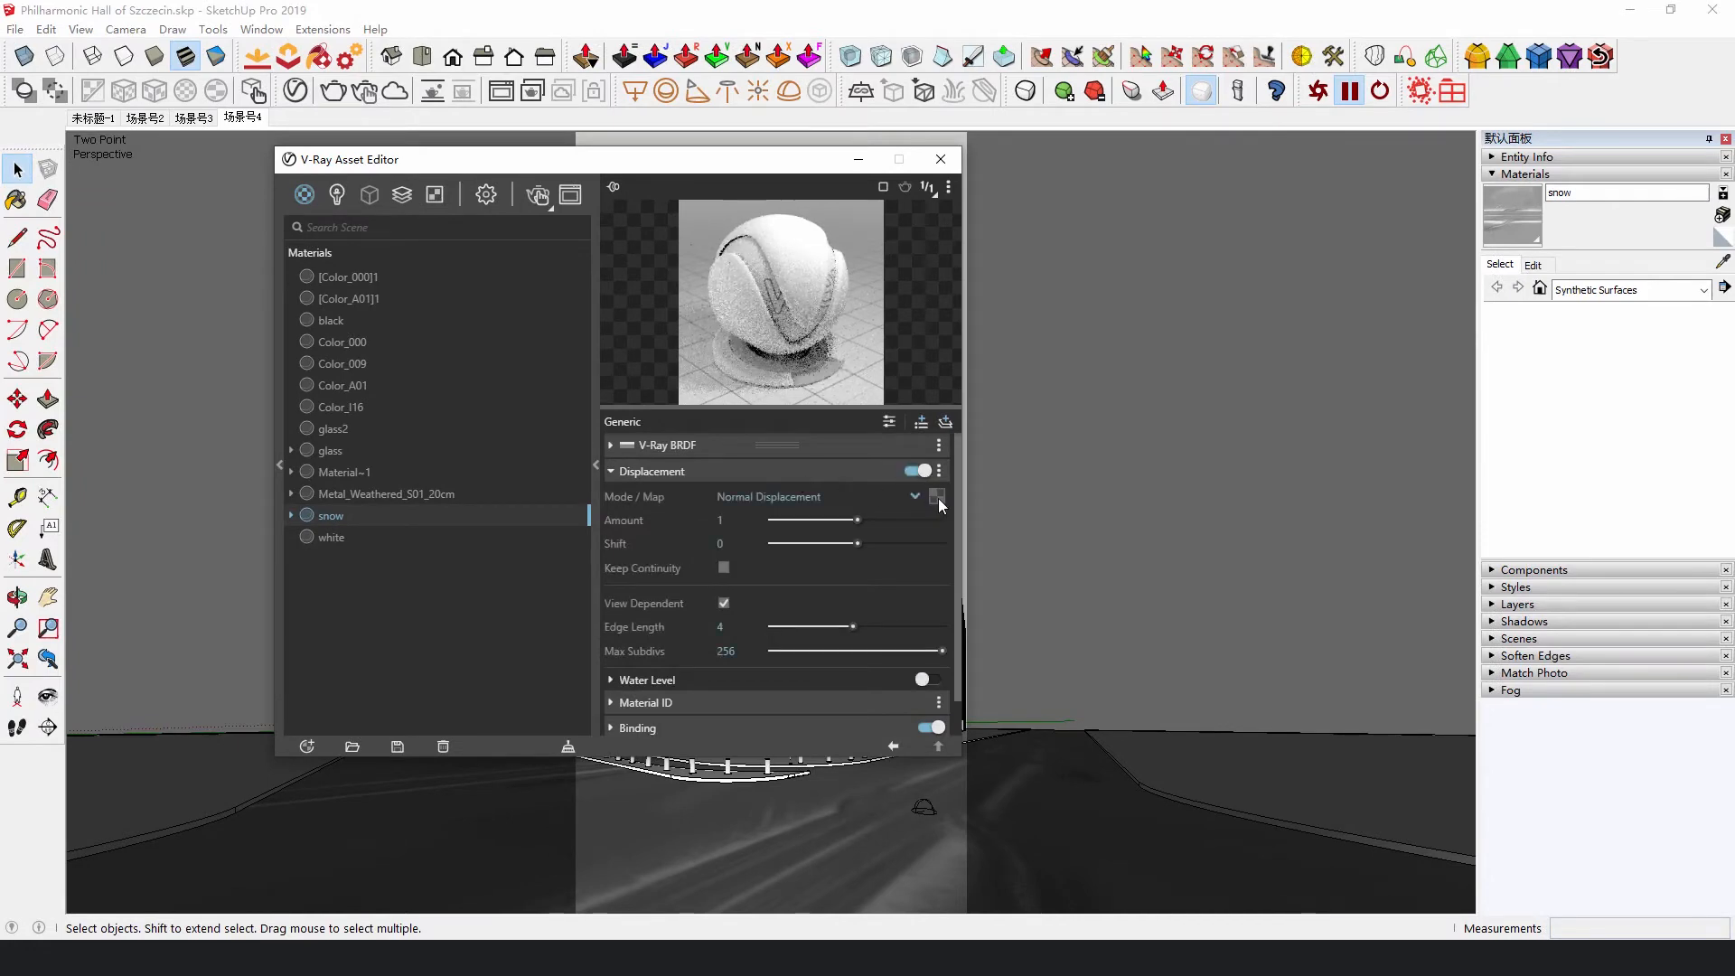
pyautogui.click(937, 497)
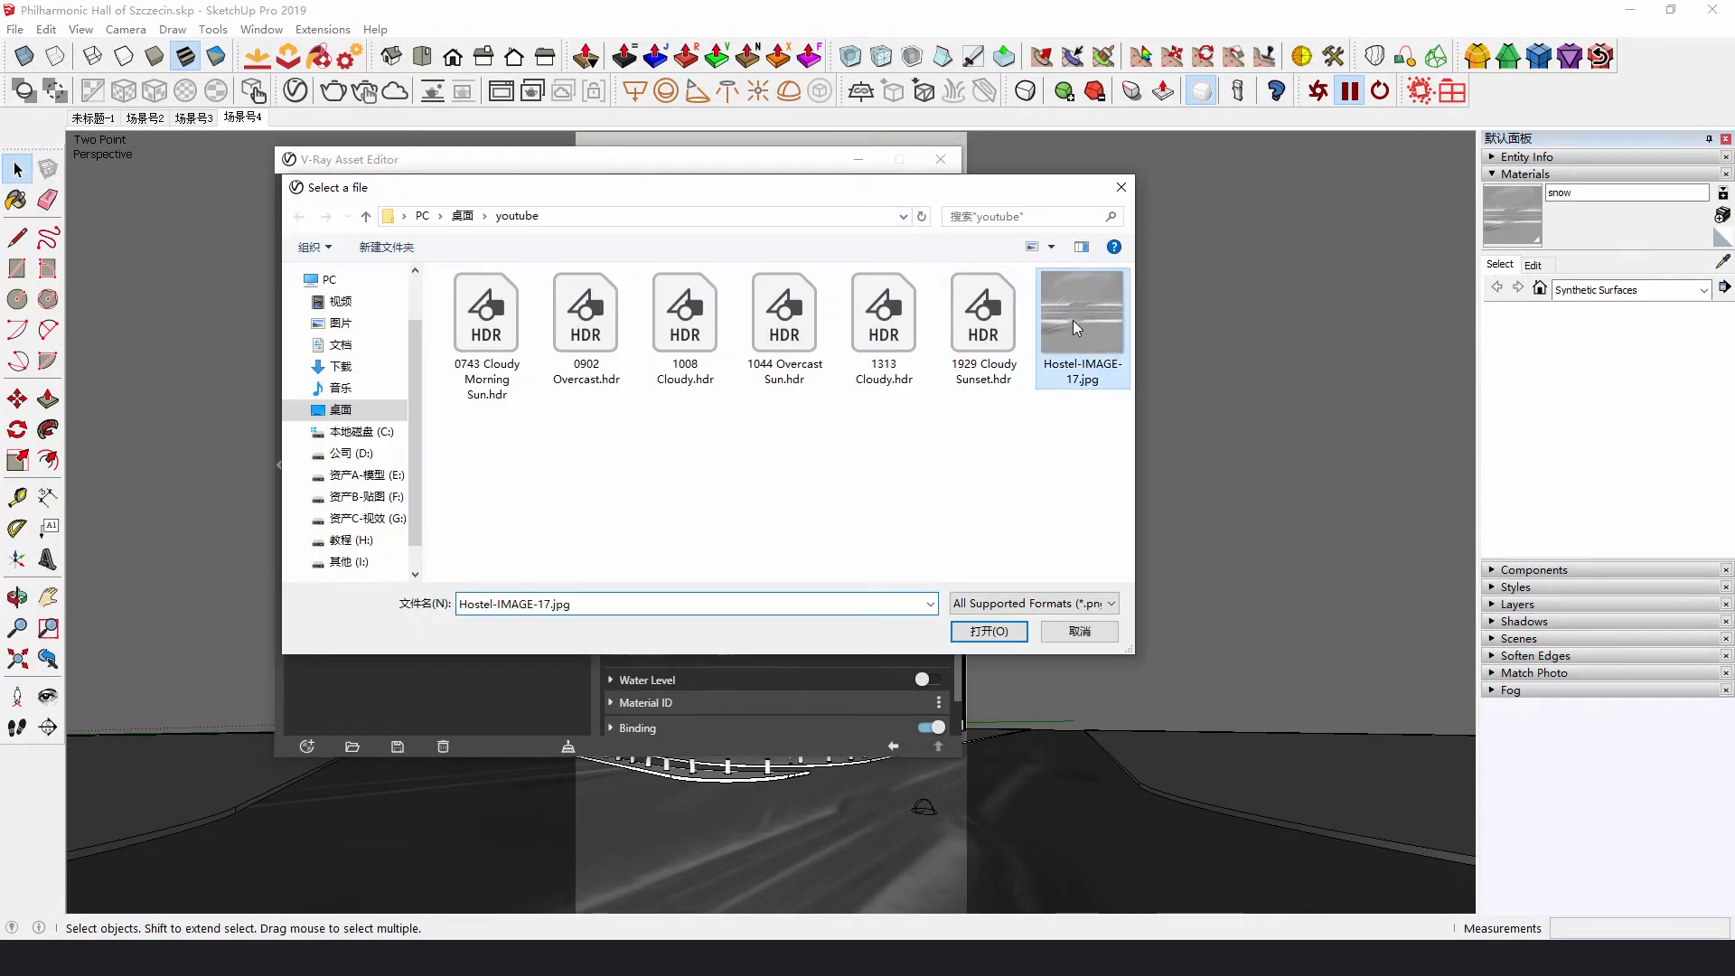
pyautogui.click(988, 631)
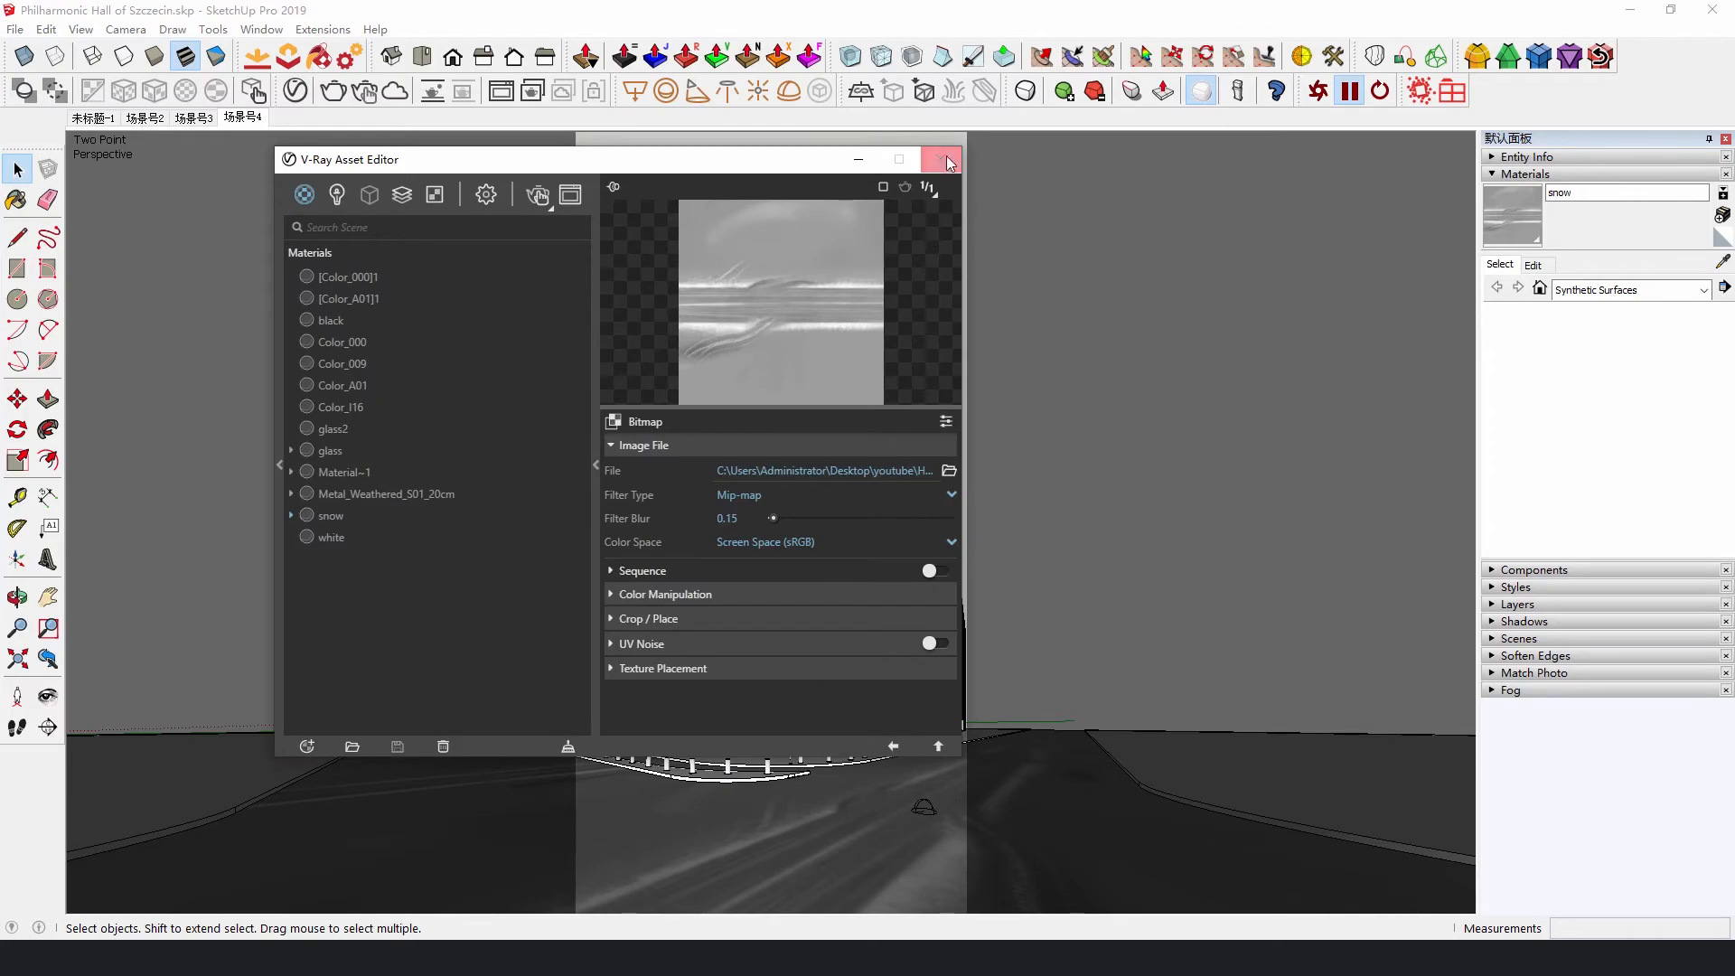
pyautogui.click(946, 159)
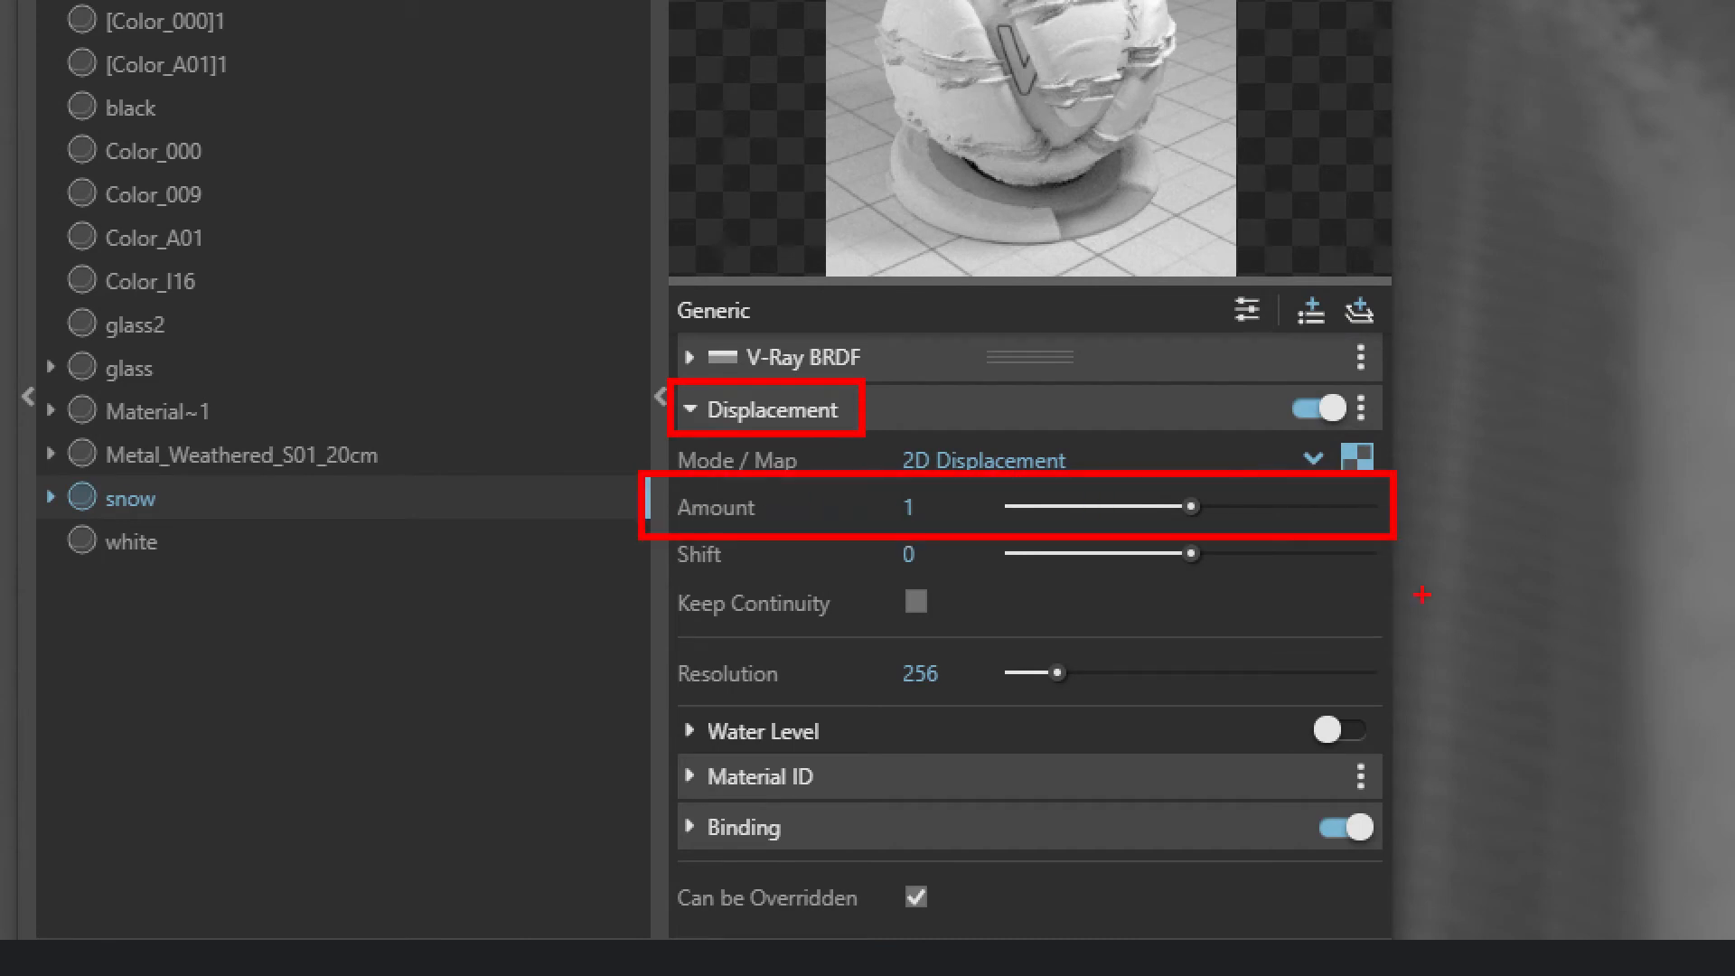
pyautogui.moveTo(1407, 681)
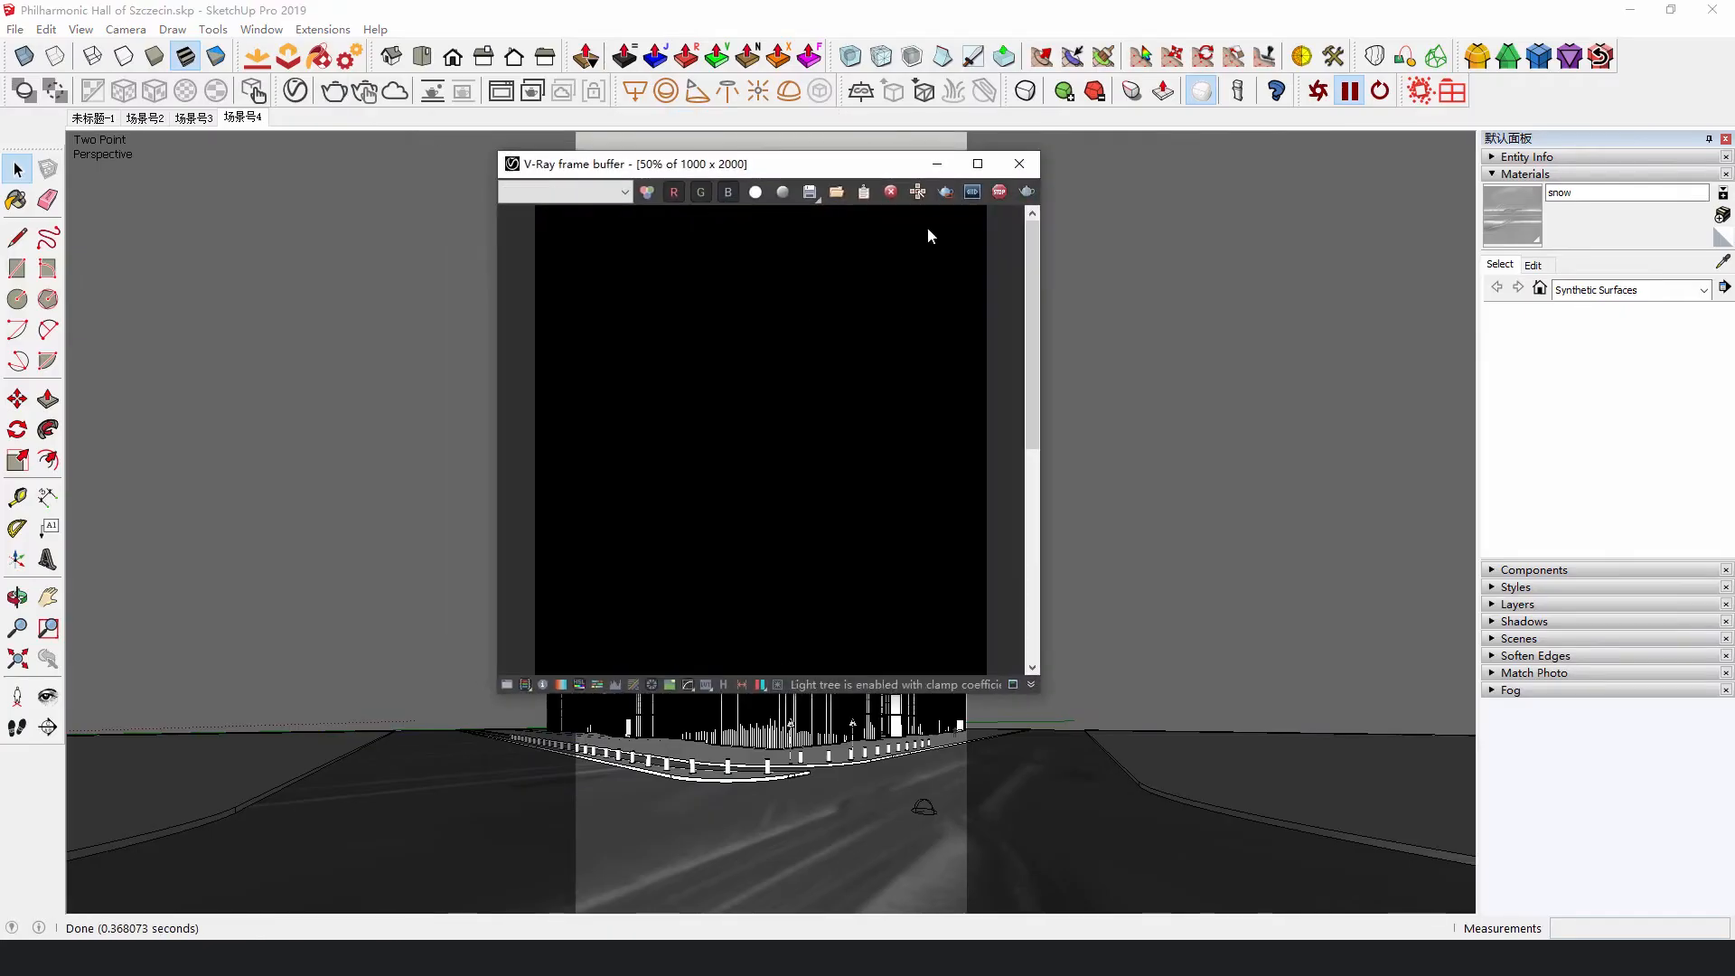
# Step: Launch the final V-Ray render of the snowy hall from the frame buffer
pyautogui.click(977, 164)
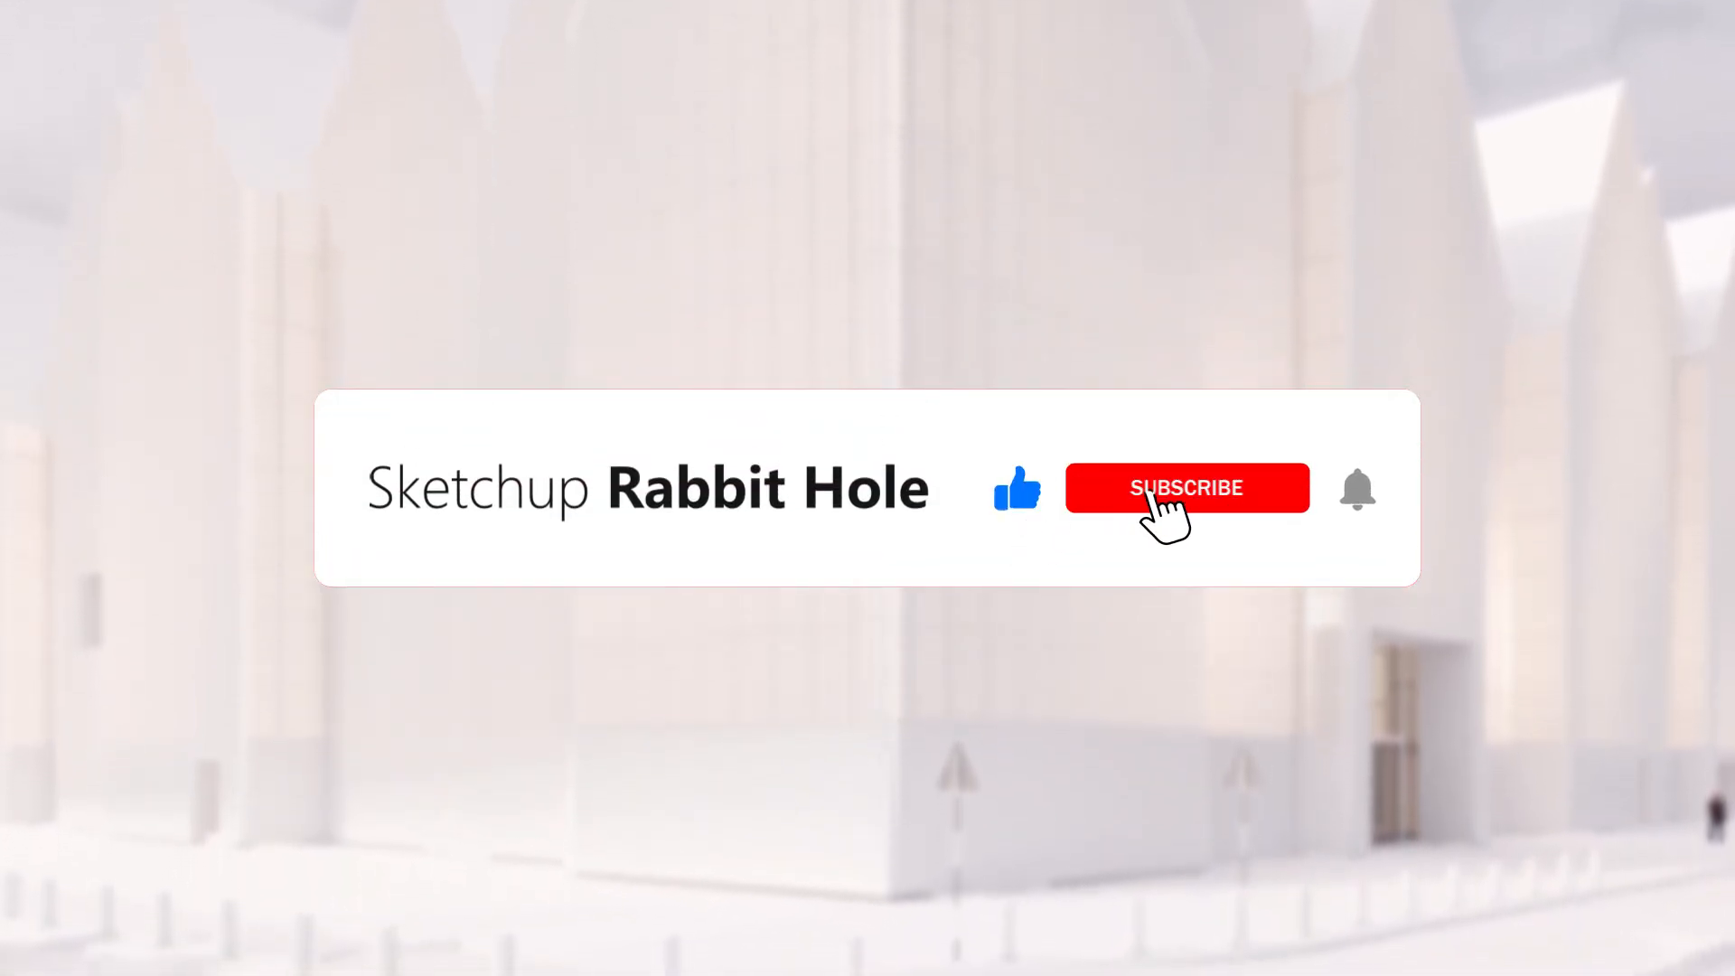
pyautogui.click(1187, 488)
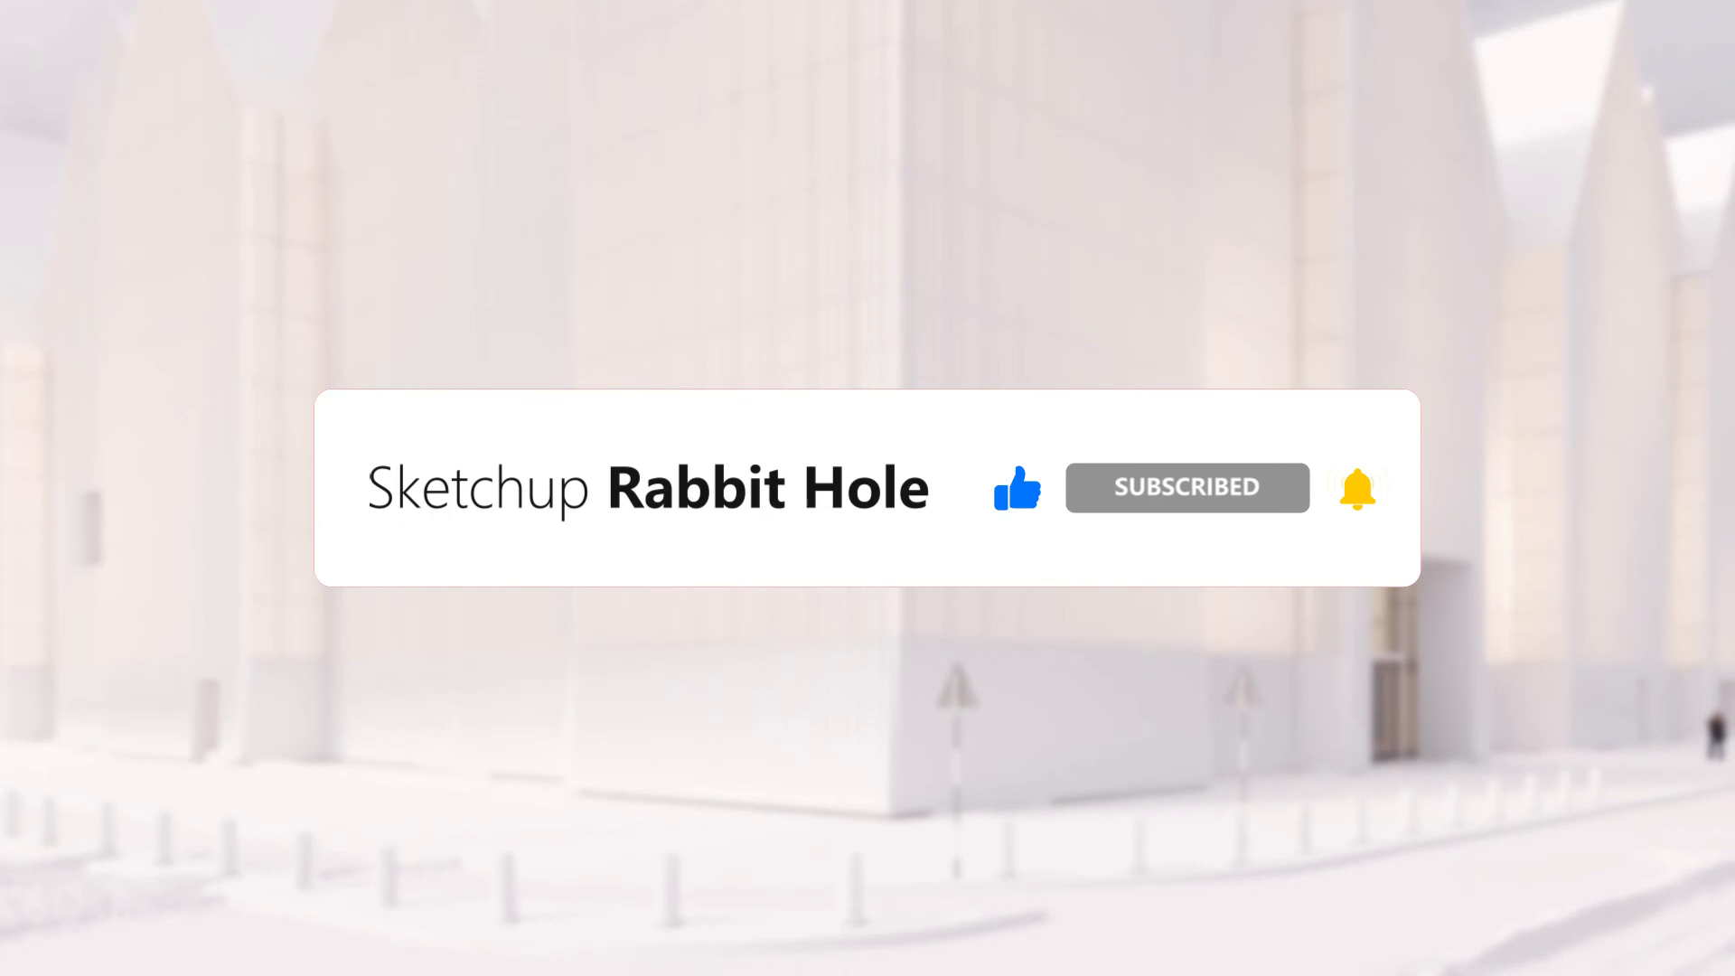